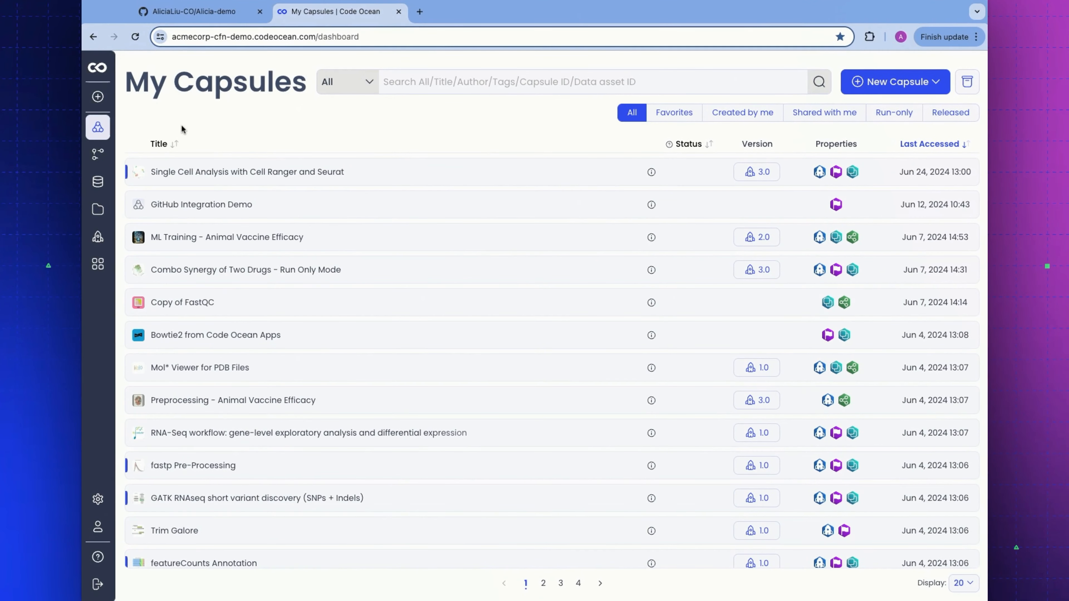
Step: Start a capsule cloned from Git and copy the Alicia-demo repository's clone address from GitHub
left_click(97, 97)
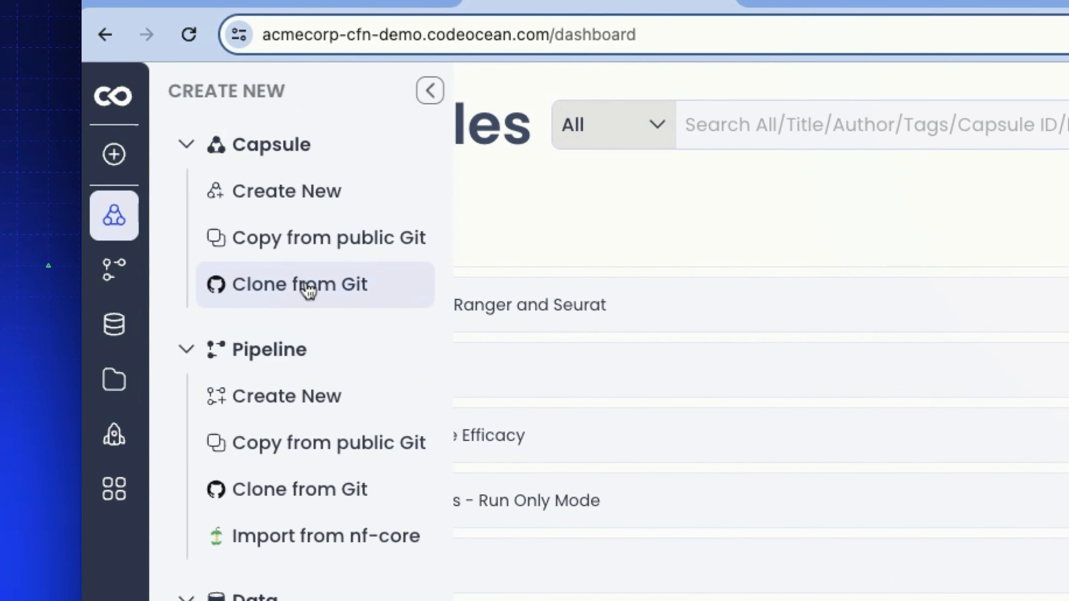
left_click(300, 284)
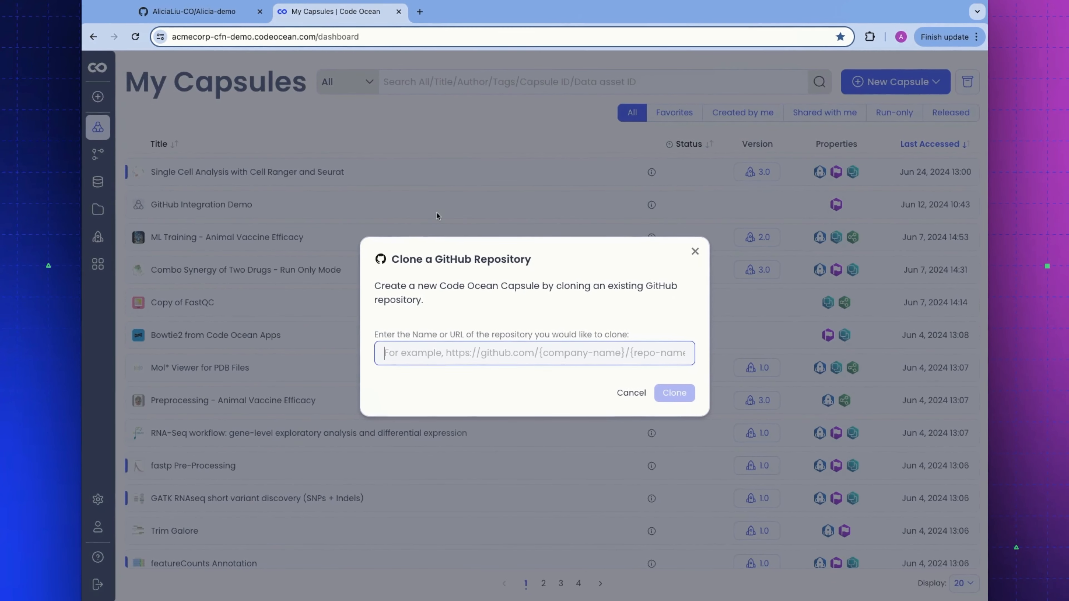
left_click(194, 12)
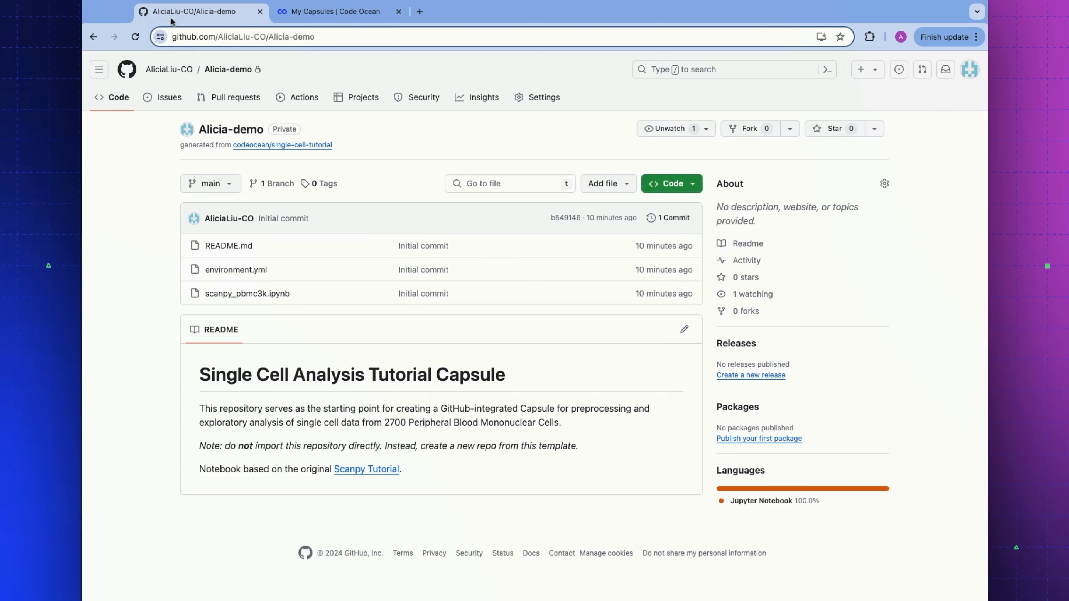
left_click(671, 183)
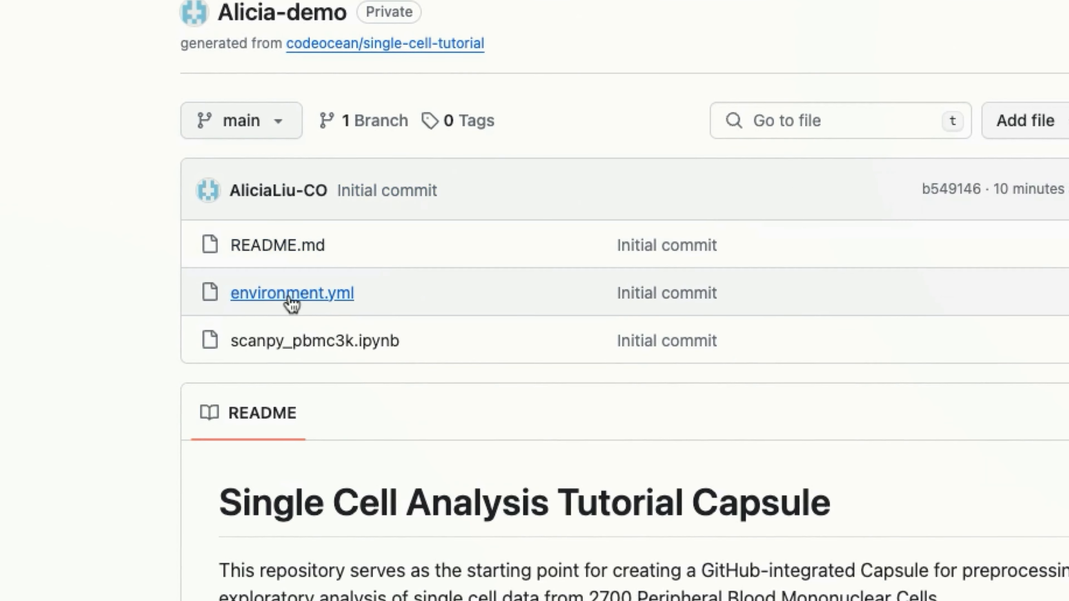
mouse_move(351, 307)
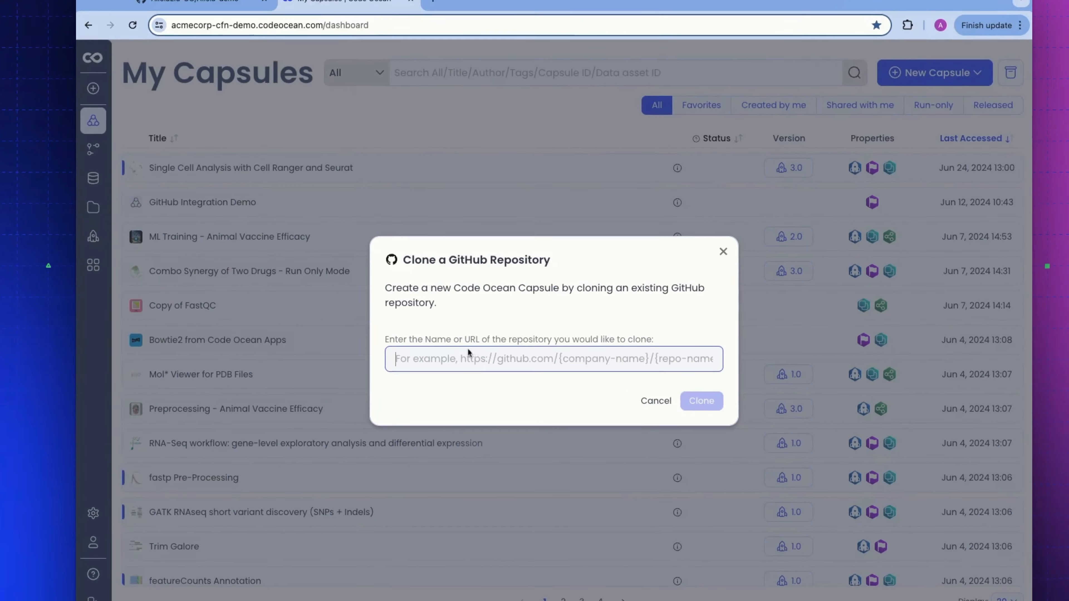
Step: Fill in the Alicia-demo repository URL and clone it into a new capsule
left_click(701, 401)
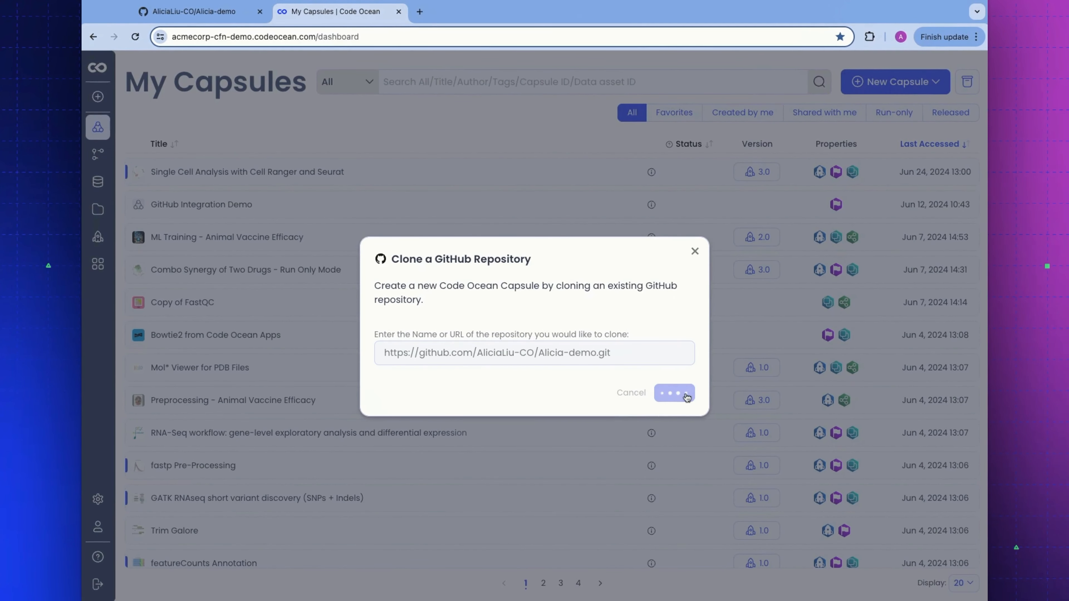
left_click(674, 392)
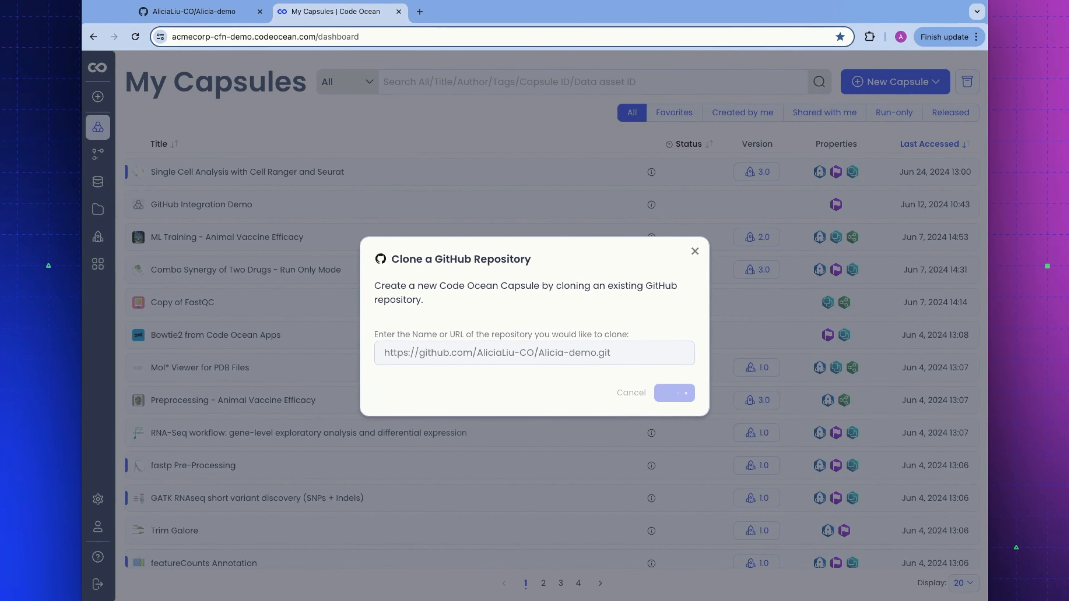
left_click(673, 393)
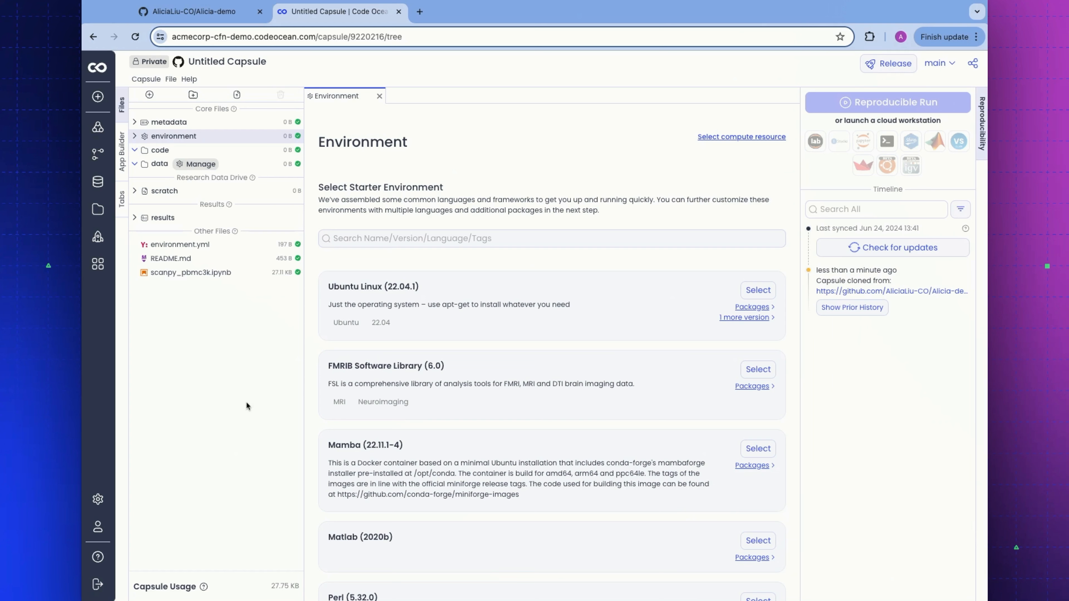
mouse_move(247, 406)
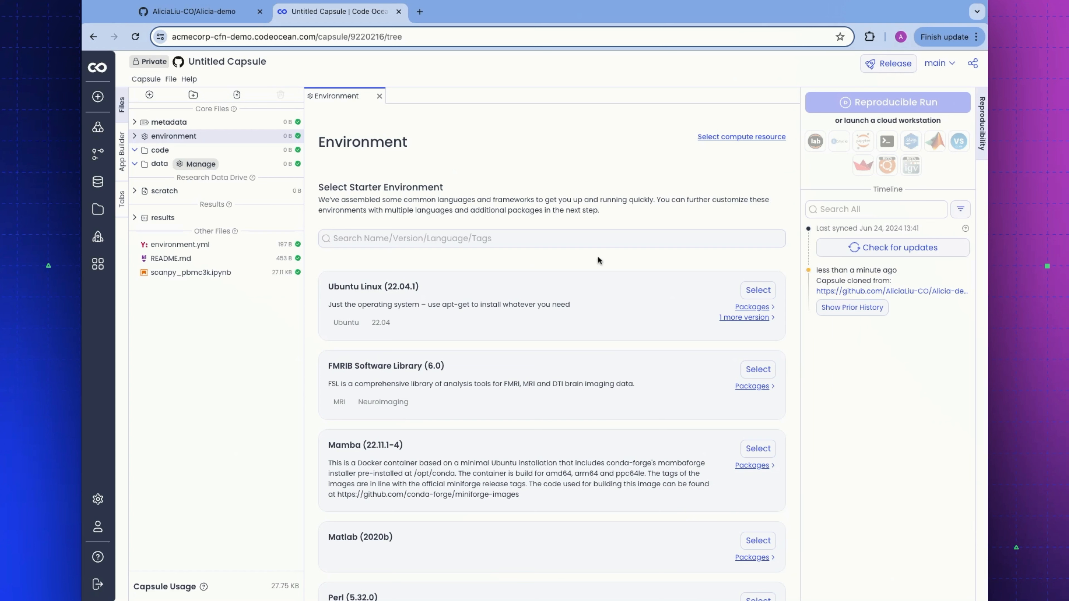
Step: Browse the starter environment list to the Python and R (Jupyterlab/RStudio) image
scroll("down", 3)
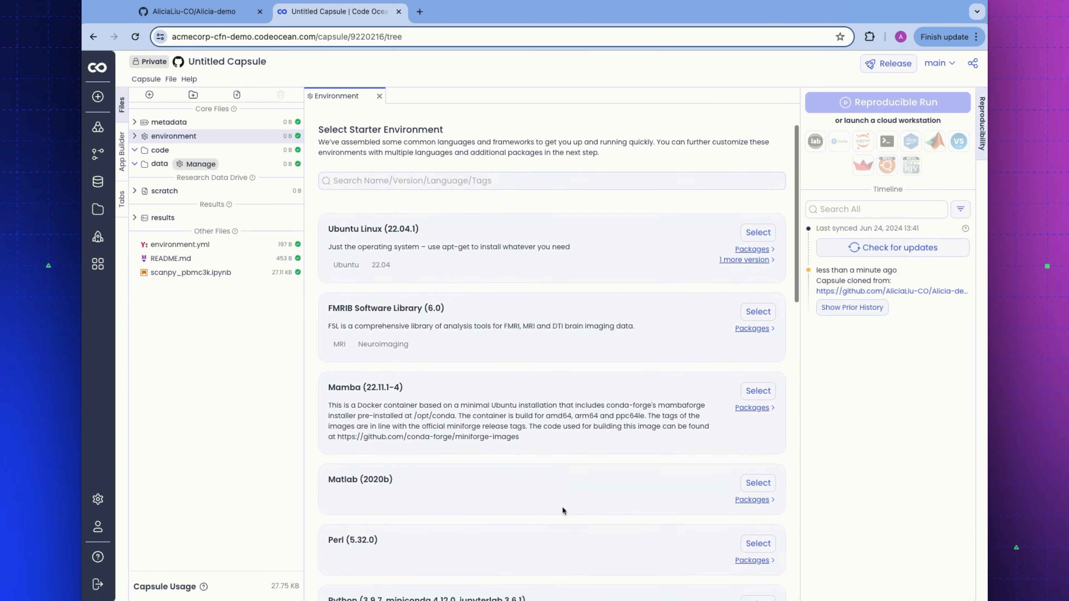
scroll("down", 3)
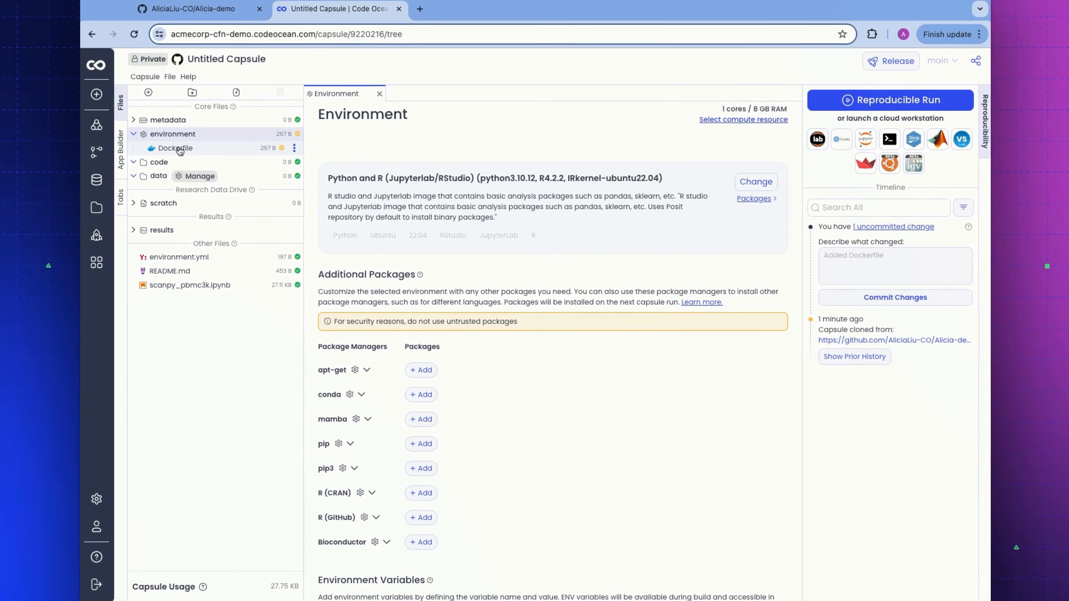
Step: Review the Dockerfile and environment.yml, then install its conda packages (anndata, leidenalg, matplotlib, pandas, scanpy)
left_click(174, 148)
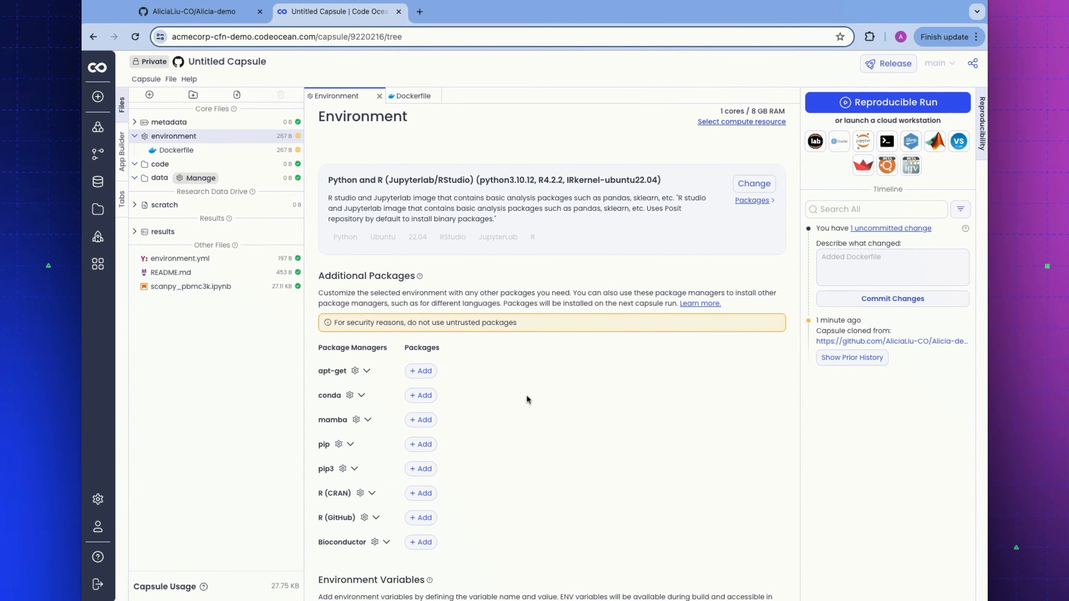
mouse_move(527, 398)
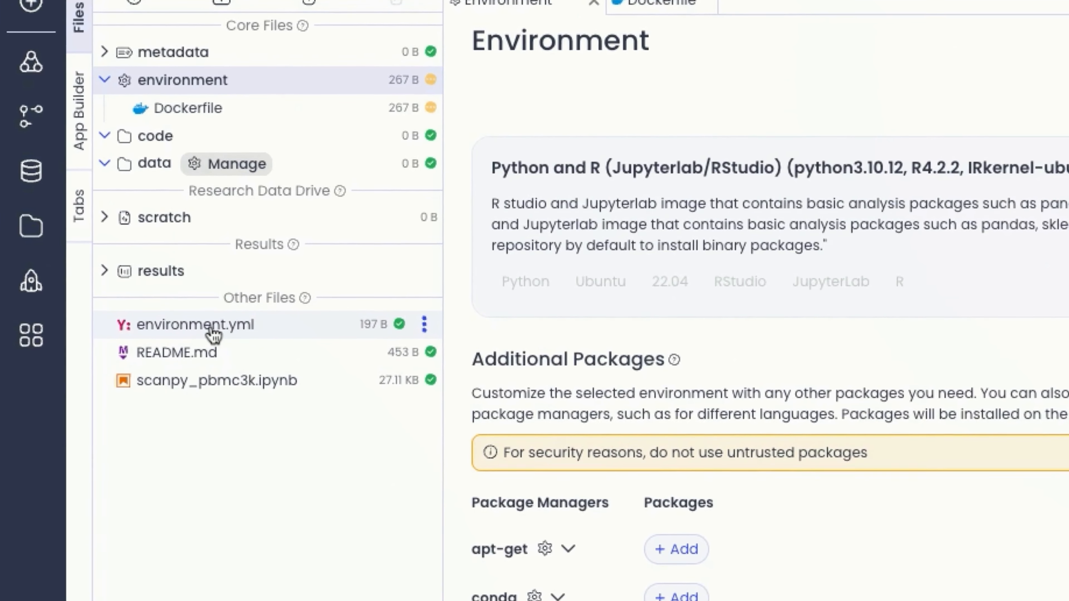
left_click(195, 324)
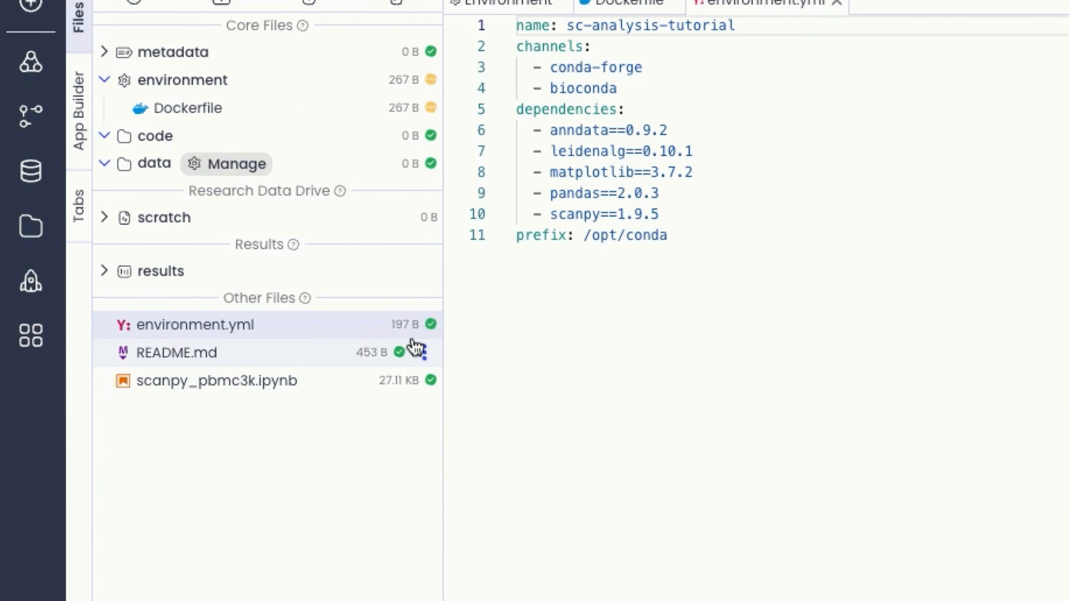
left_click(428, 325)
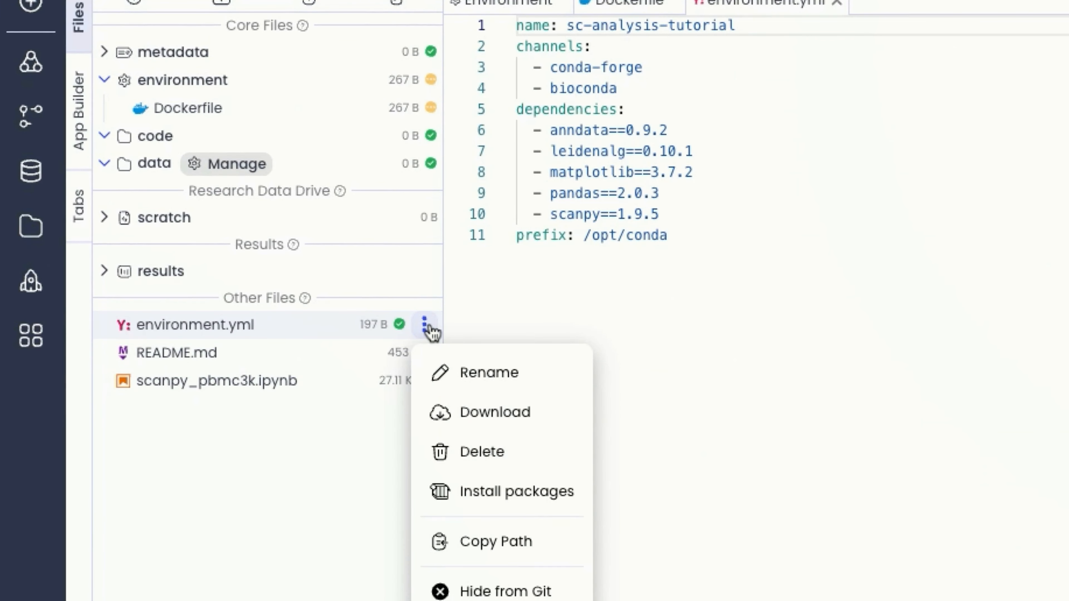
mouse_move(516, 491)
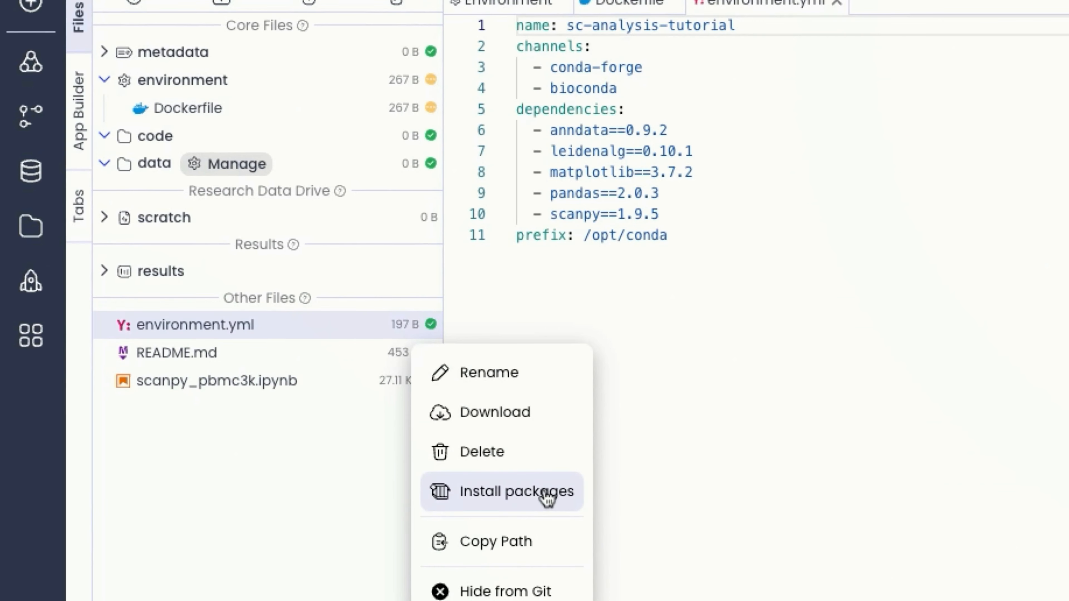
left_click(515, 492)
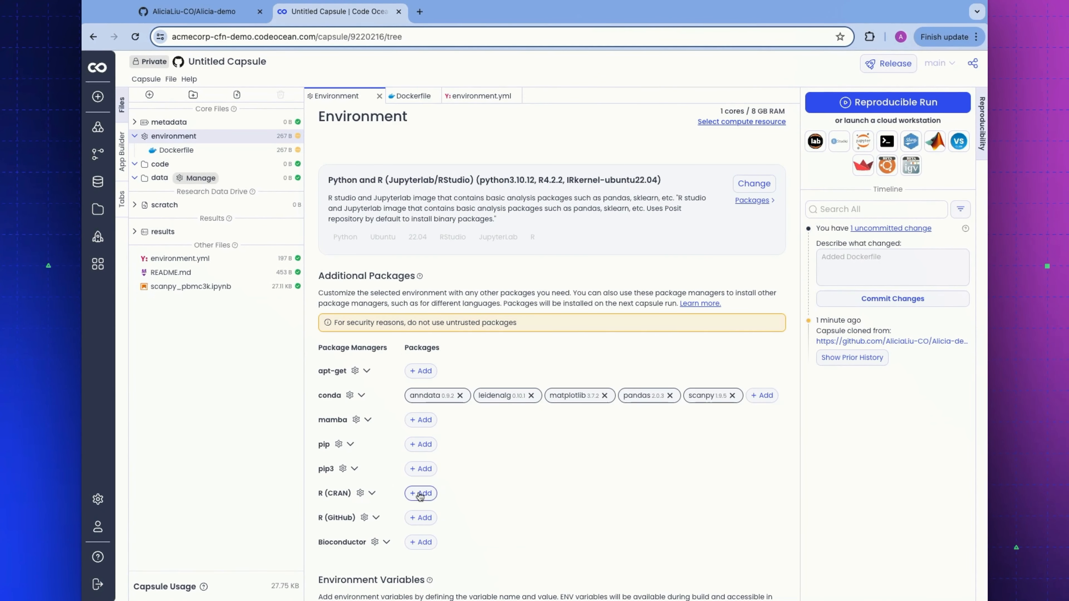
left_click(421, 493)
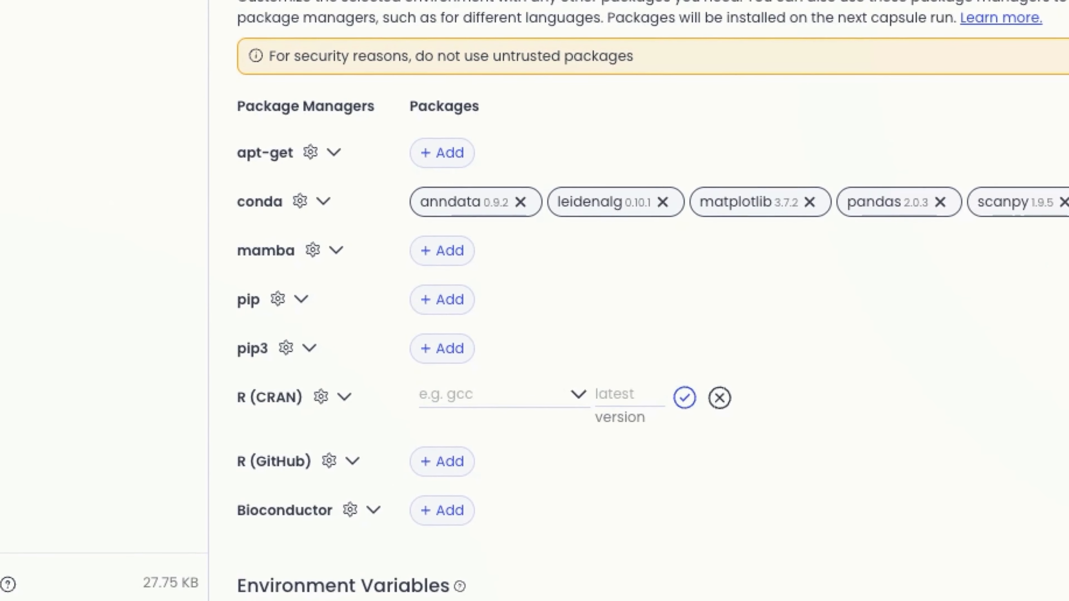
type("BiocManager")
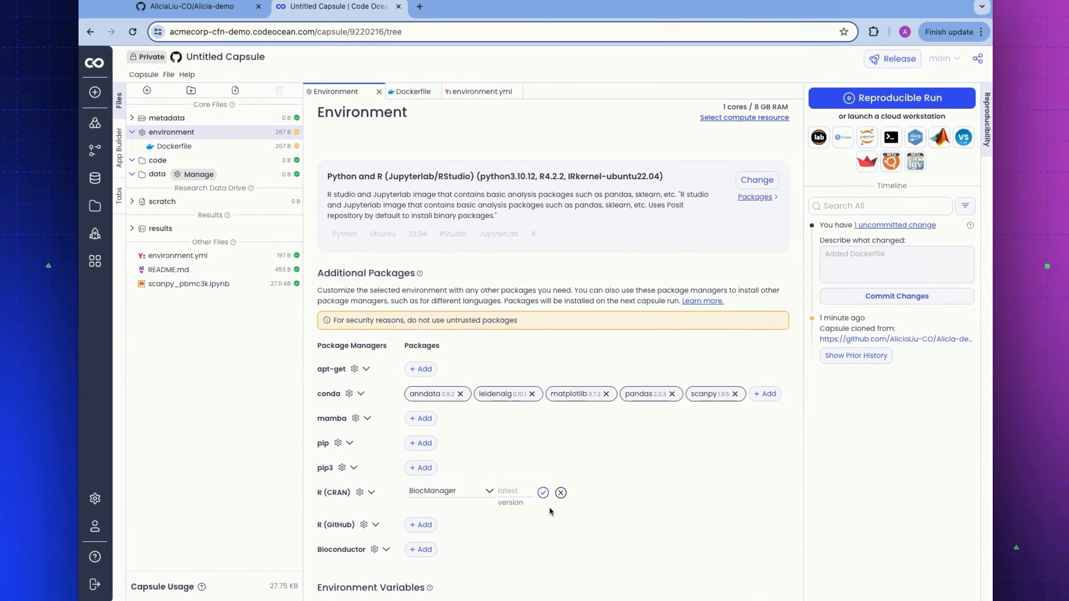
left_click(411, 90)
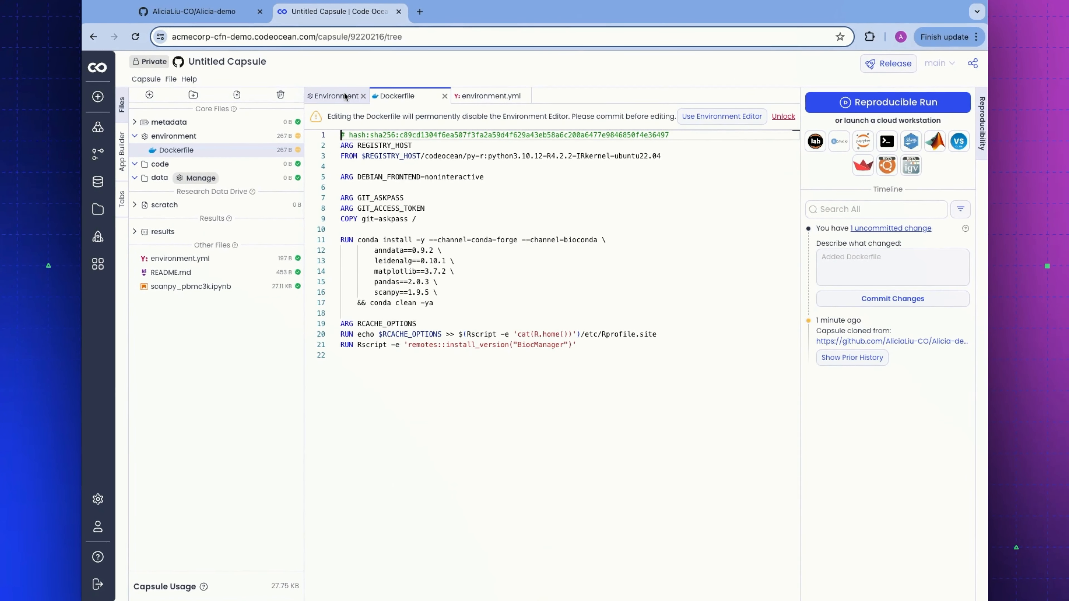
left_click(334, 95)
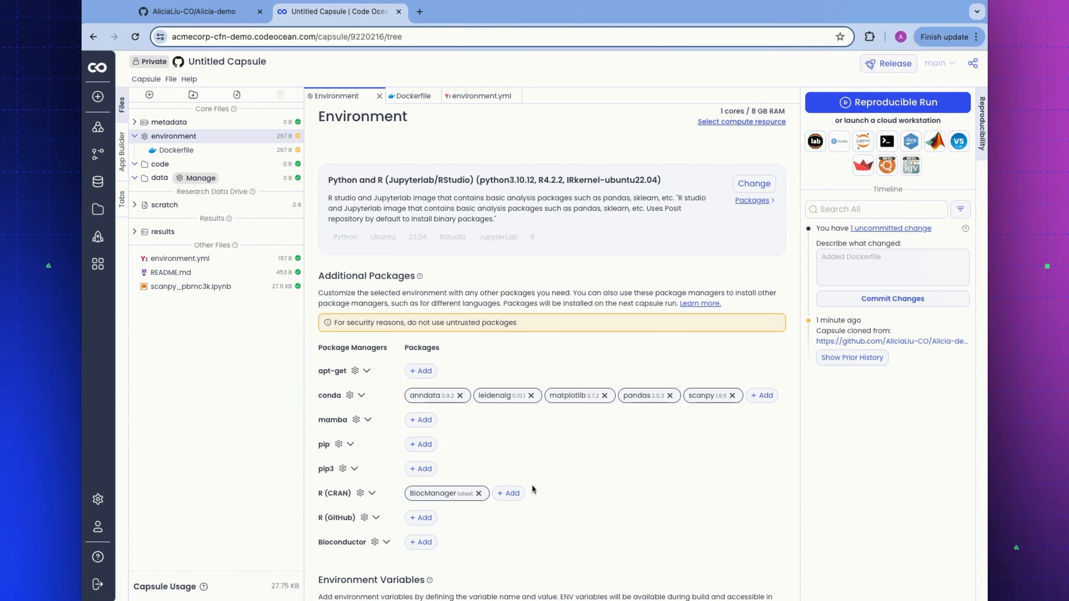
mouse_move(479, 493)
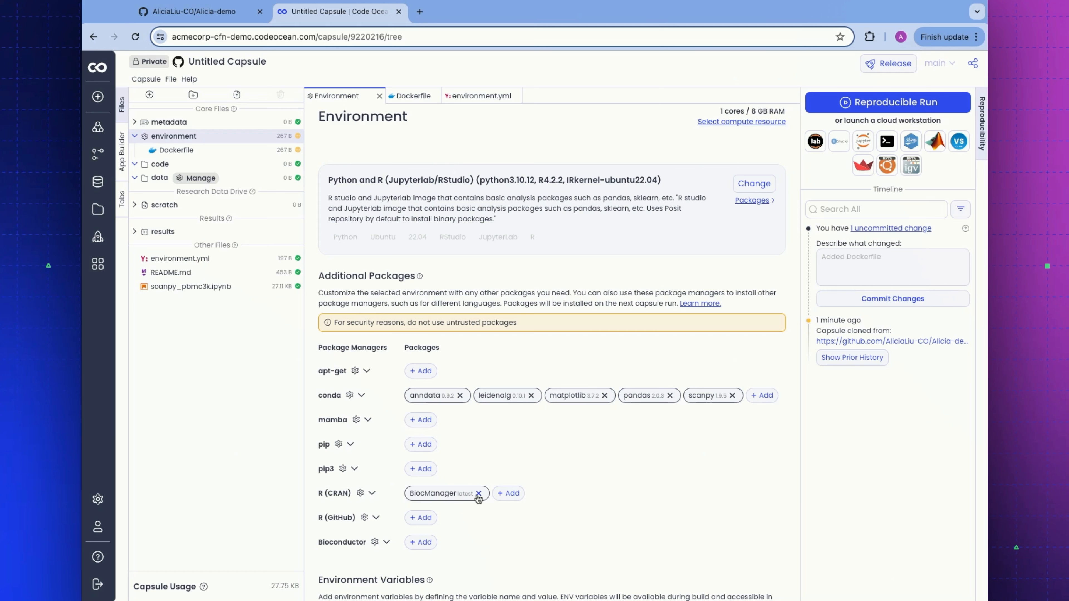
left_click(396, 95)
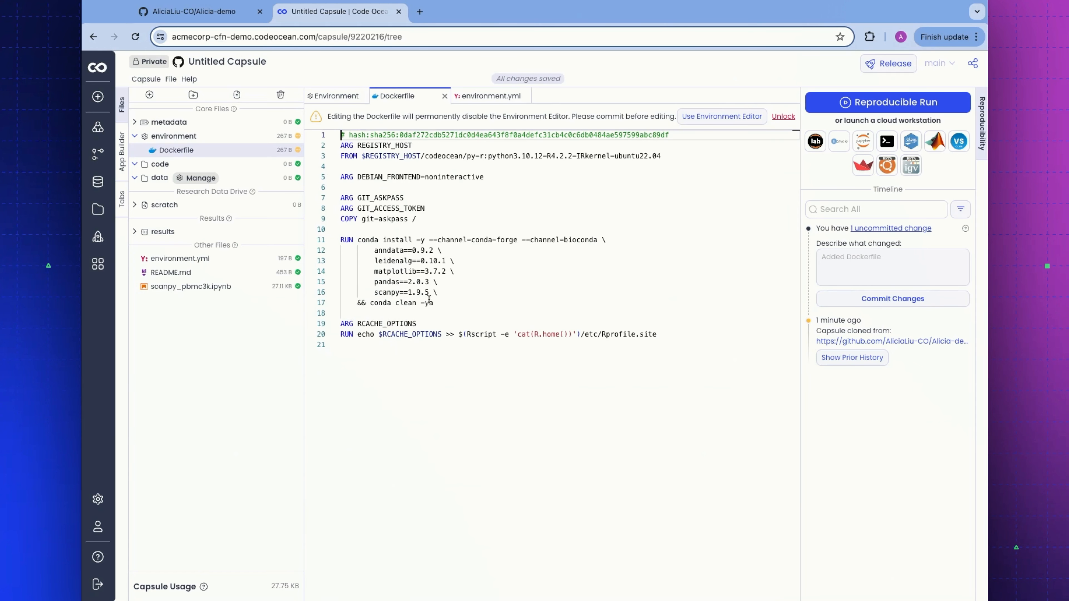
mouse_move(614, 419)
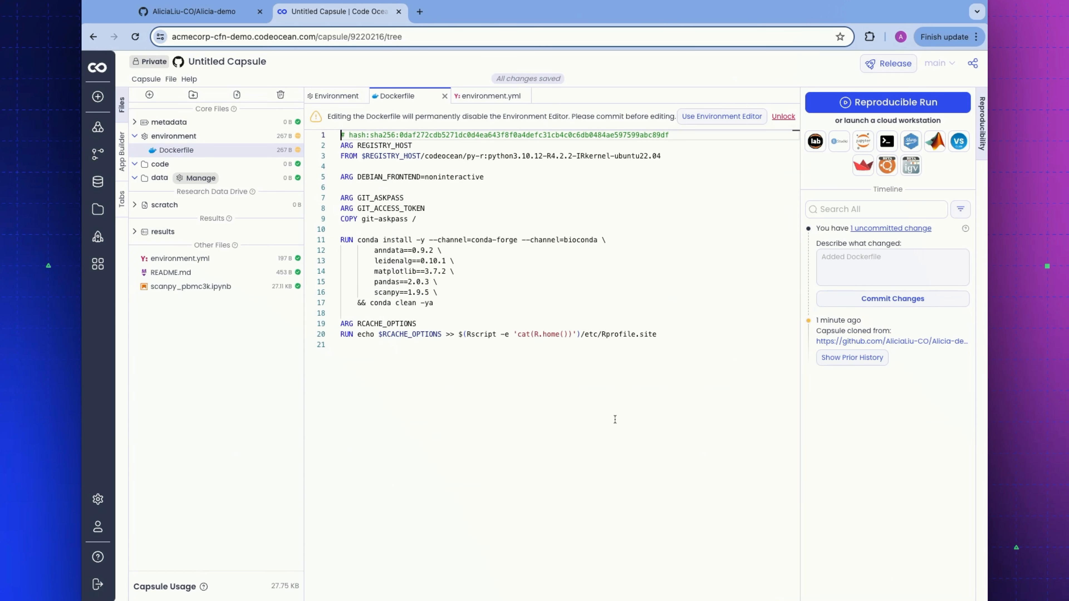
left_click(335, 95)
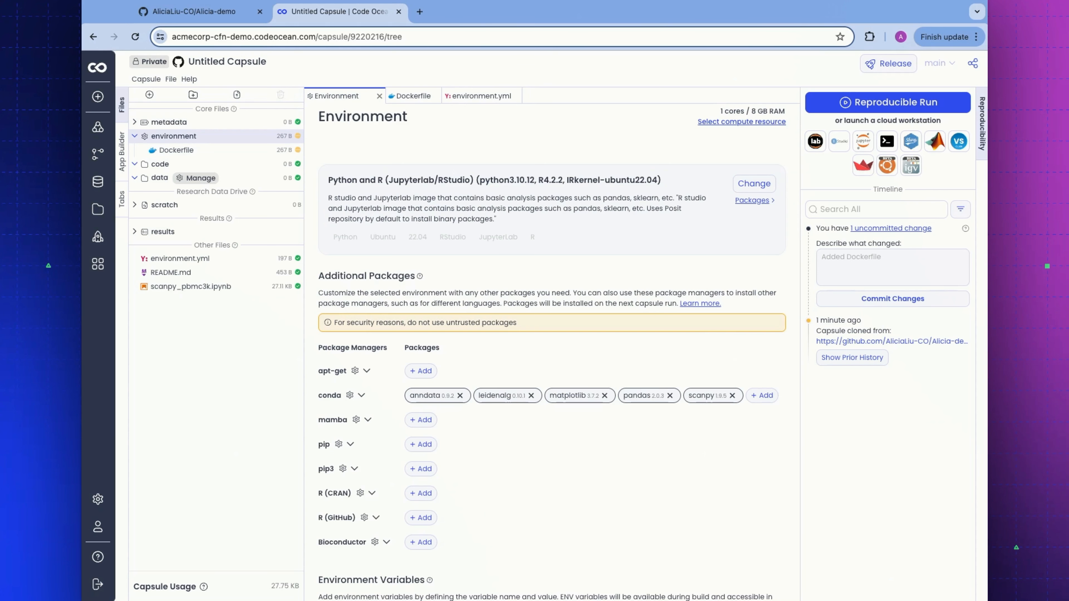
mouse_move(210, 314)
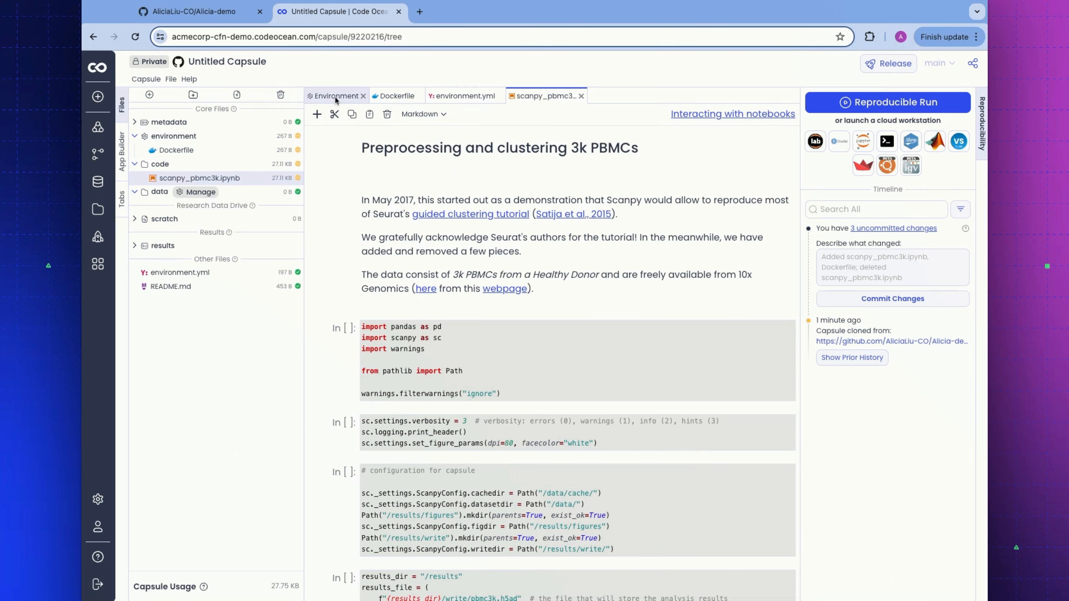
Step: Return to the environment settings showing the Python and R image with 1 core / 8 GB RAM
left_click(334, 96)
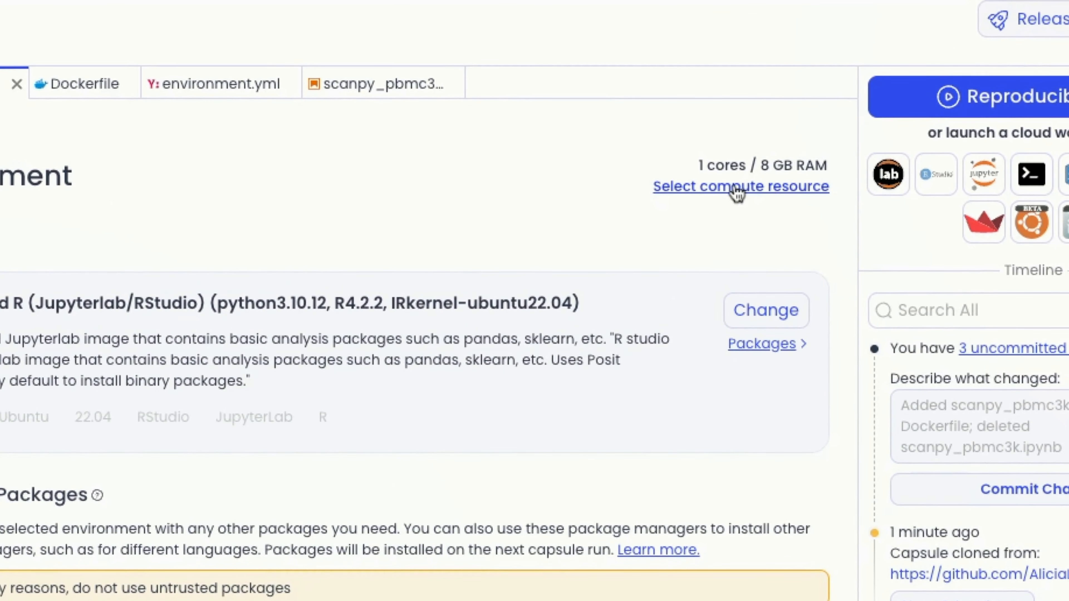
left_click(741, 186)
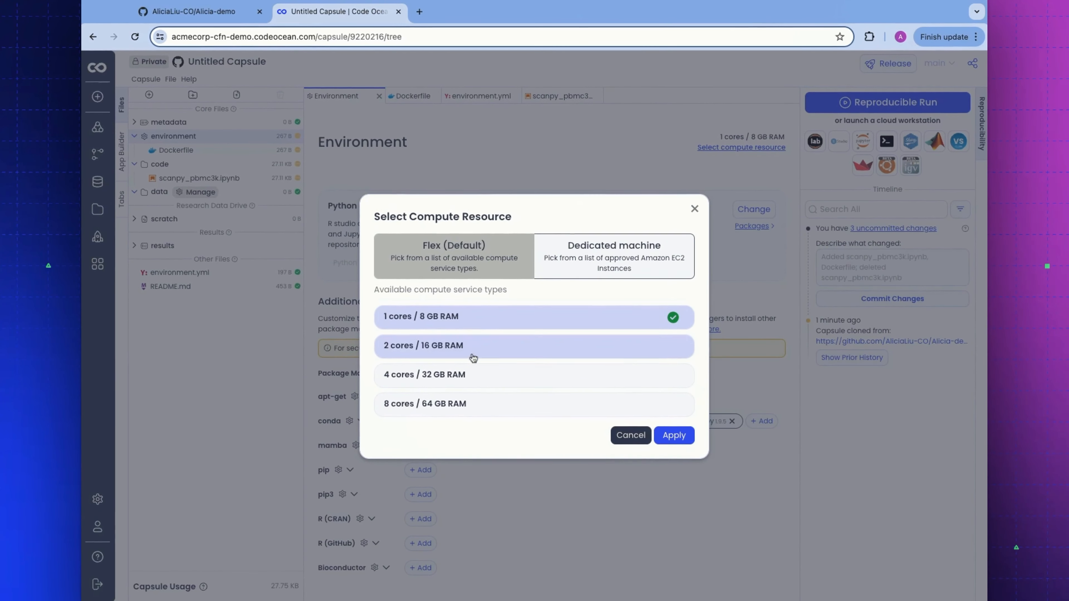
left_click(534, 403)
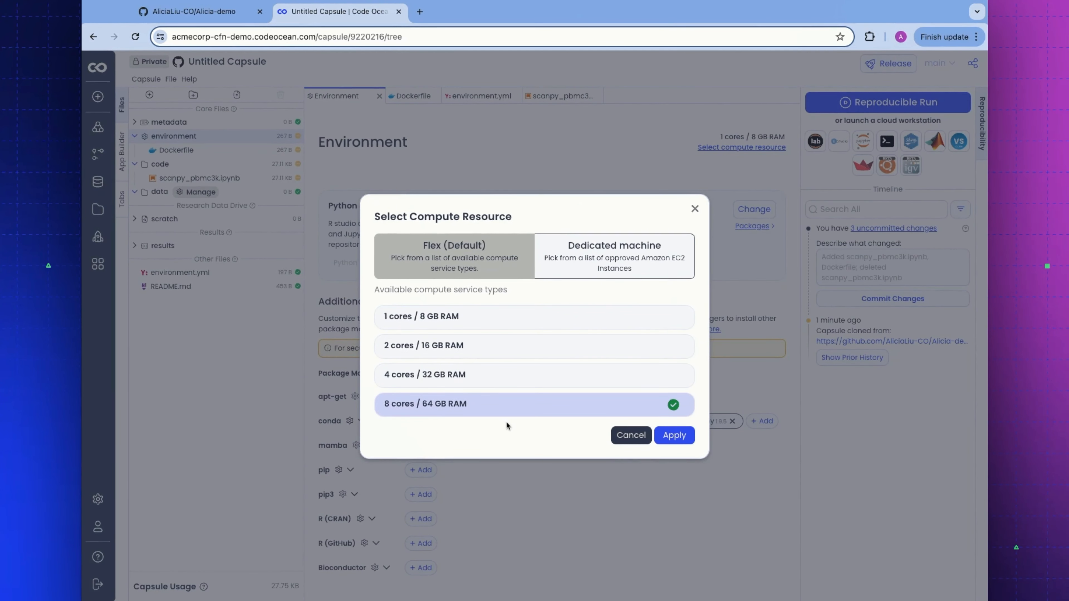
mouse_move(505, 331)
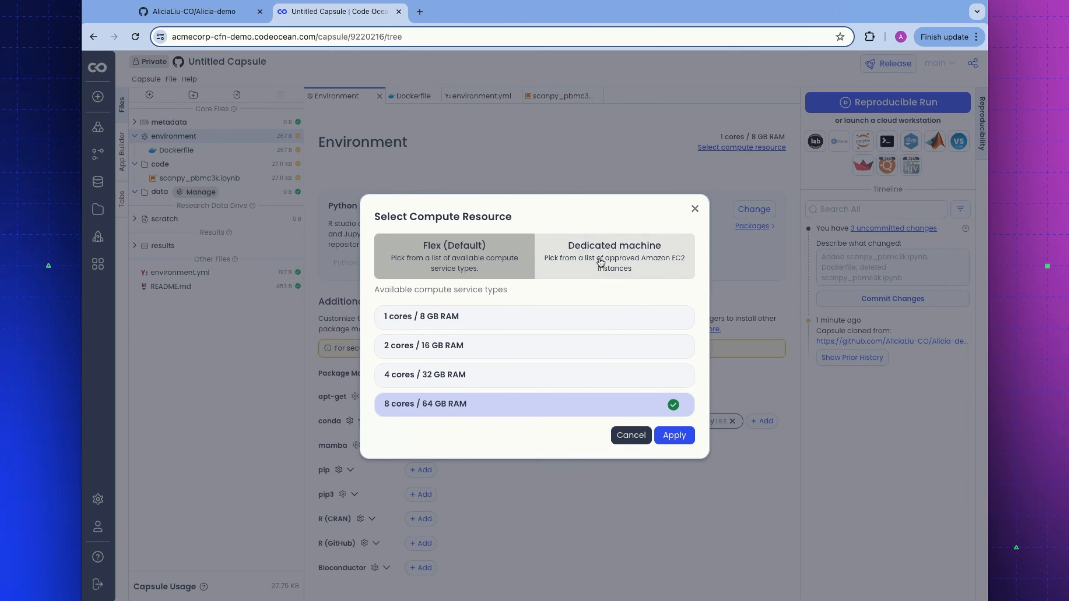
left_click(612, 257)
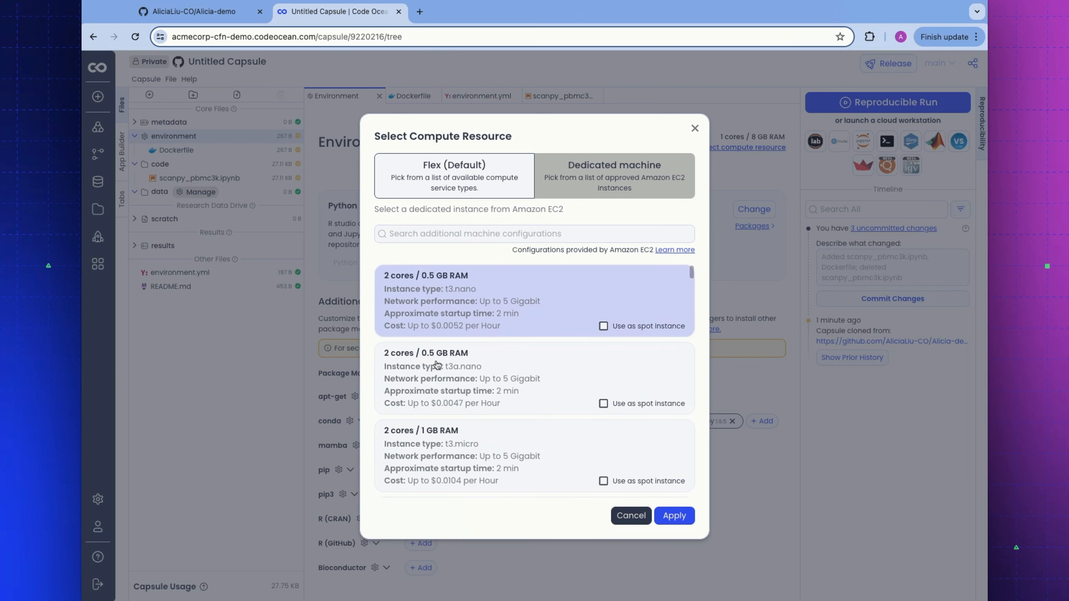
scroll("down", 3)
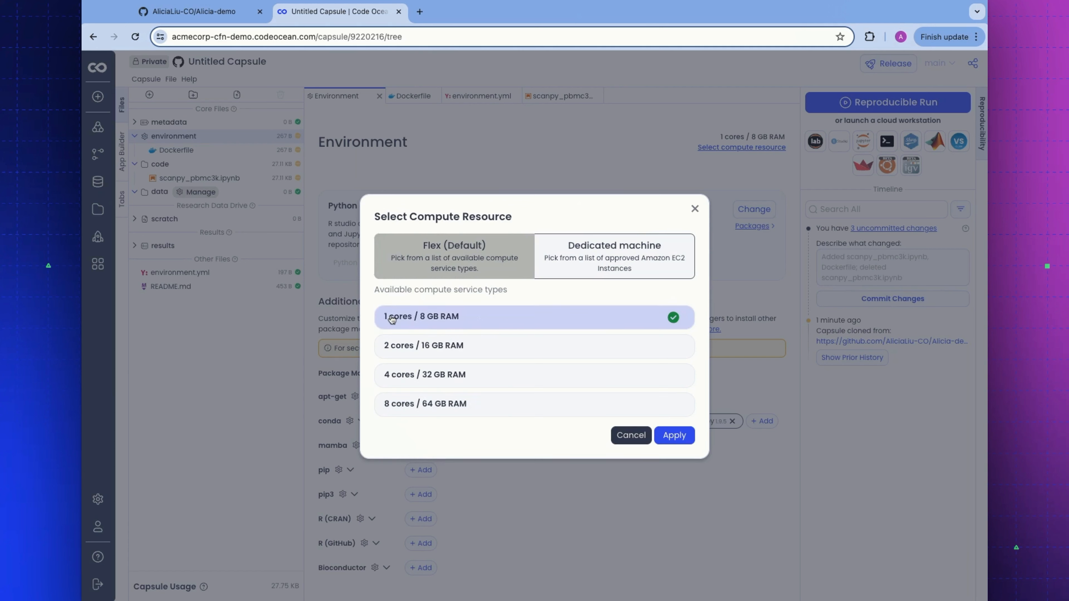
mouse_move(553, 316)
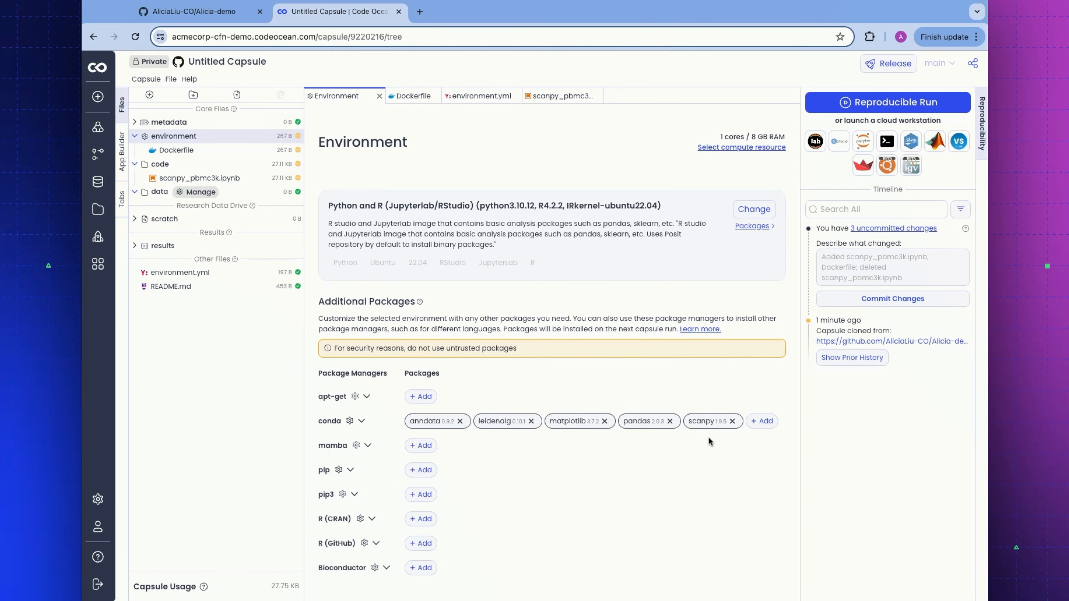
mouse_move(808, 202)
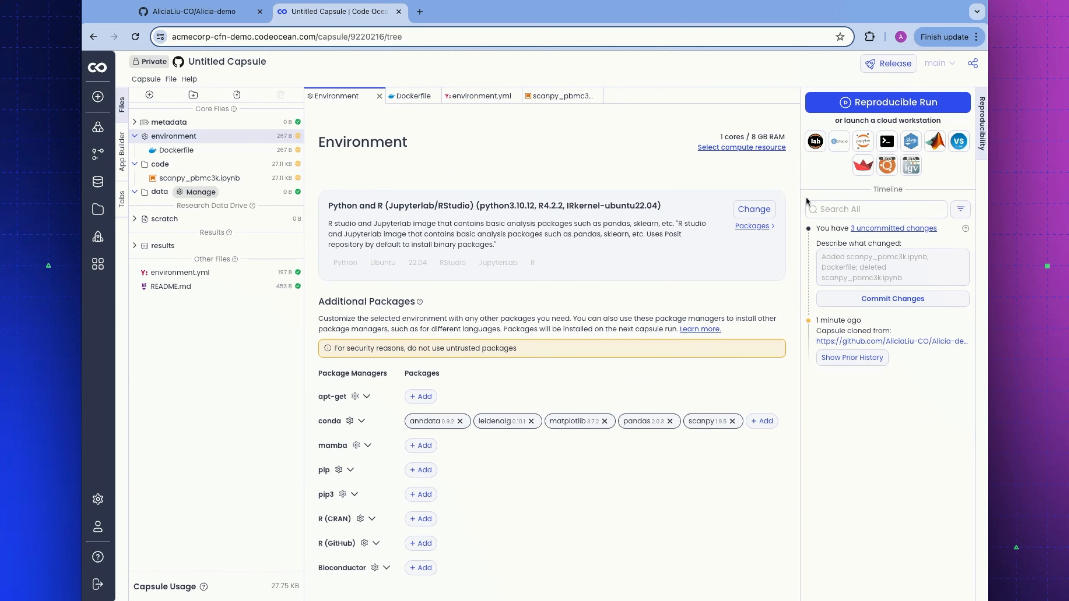
mouse_move(815, 140)
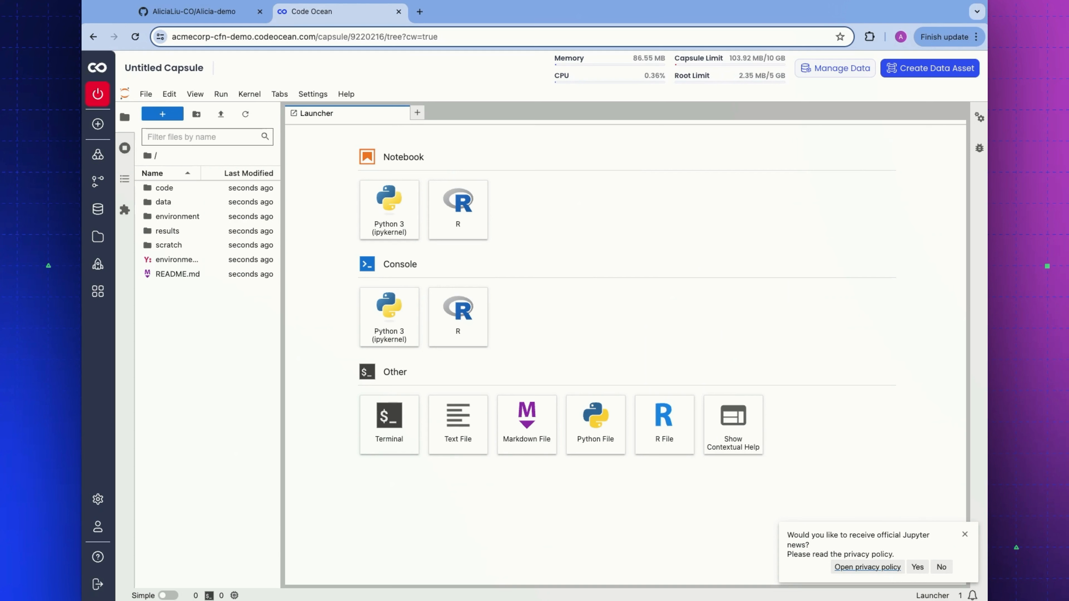
mouse_move(362, 133)
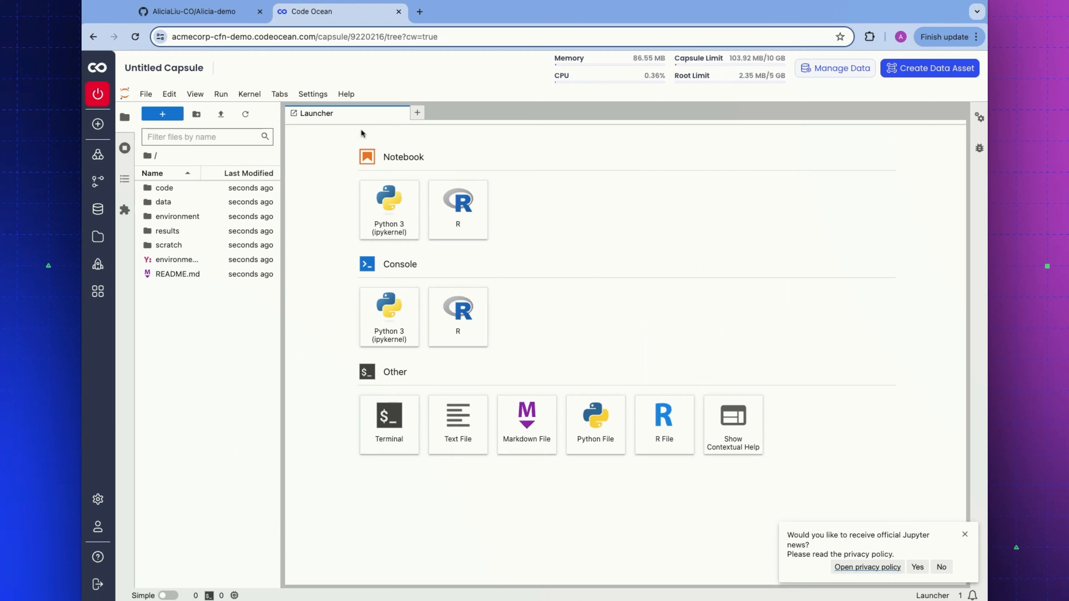
Step: Browse into the code folder and open the scanpy_pbmc3k.ipynb notebook in JupyterLab
double_click(163, 188)
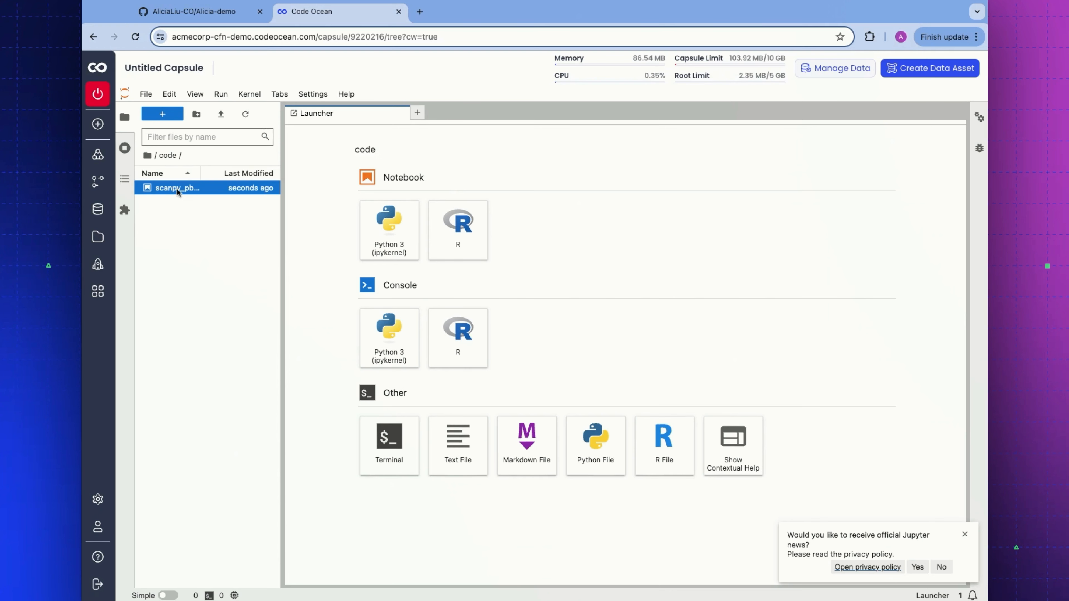
double_click(176, 188)
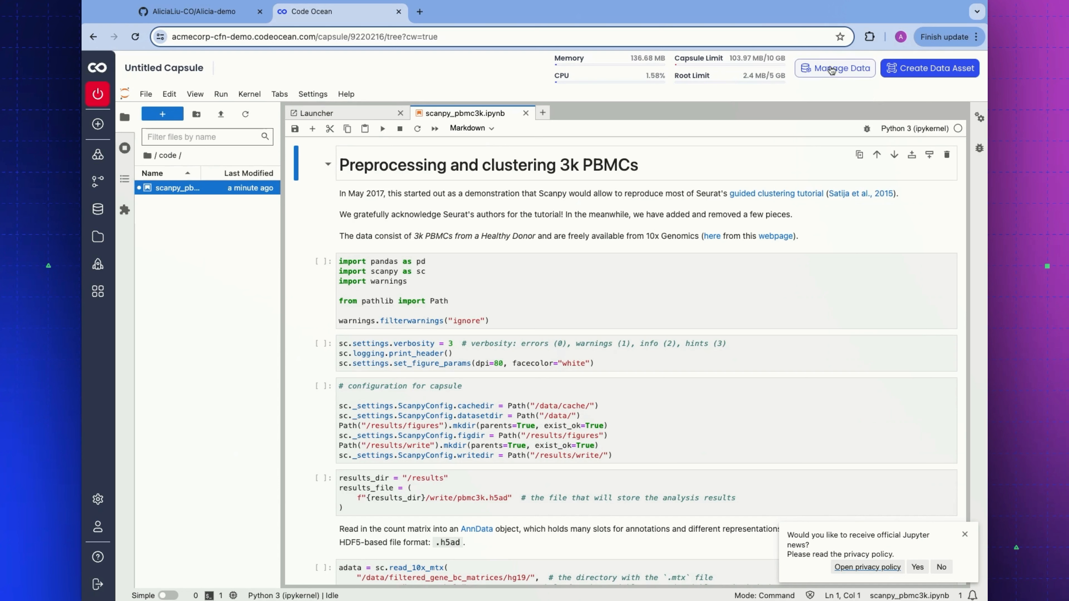
Step: Search attachable data for 'pbmc' and browse into the data/pbmc3k folder
left_click(835, 68)
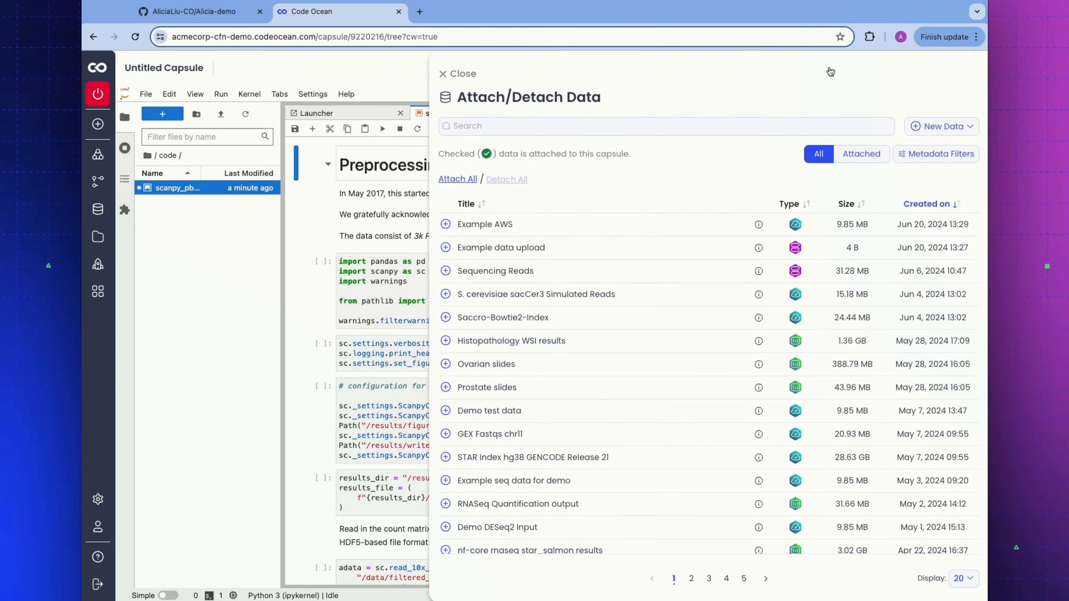
mouse_move(624, 185)
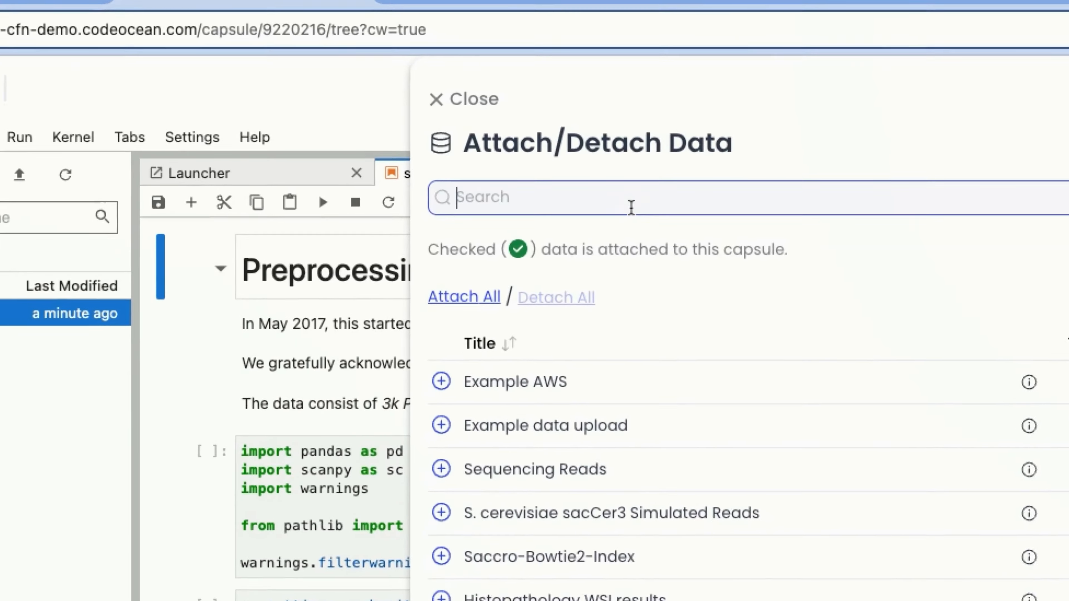
type("pbmc")
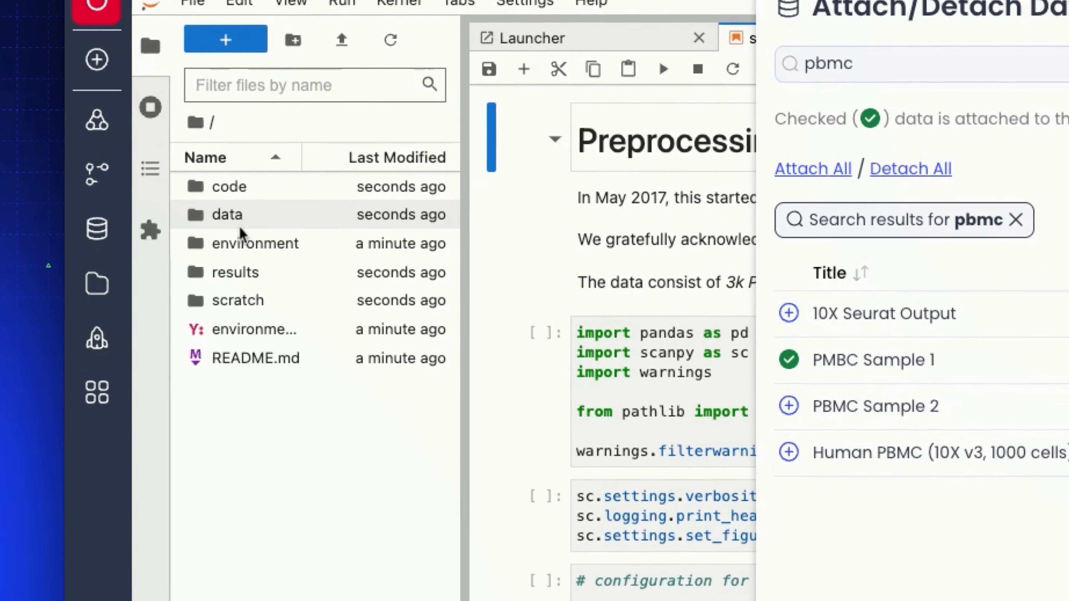
double_click(225, 214)
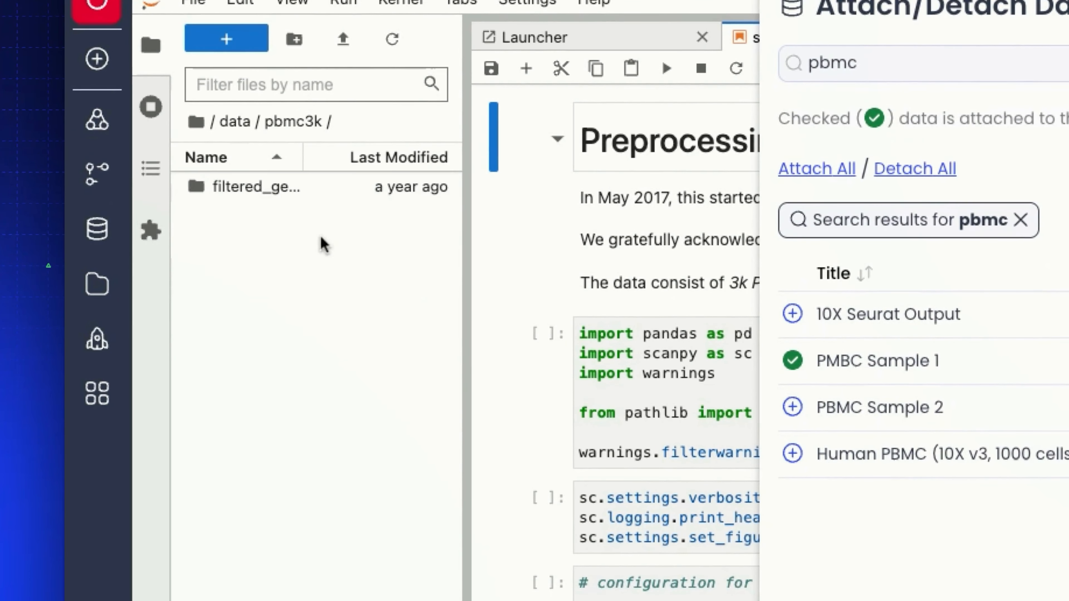
double_click(256, 187)
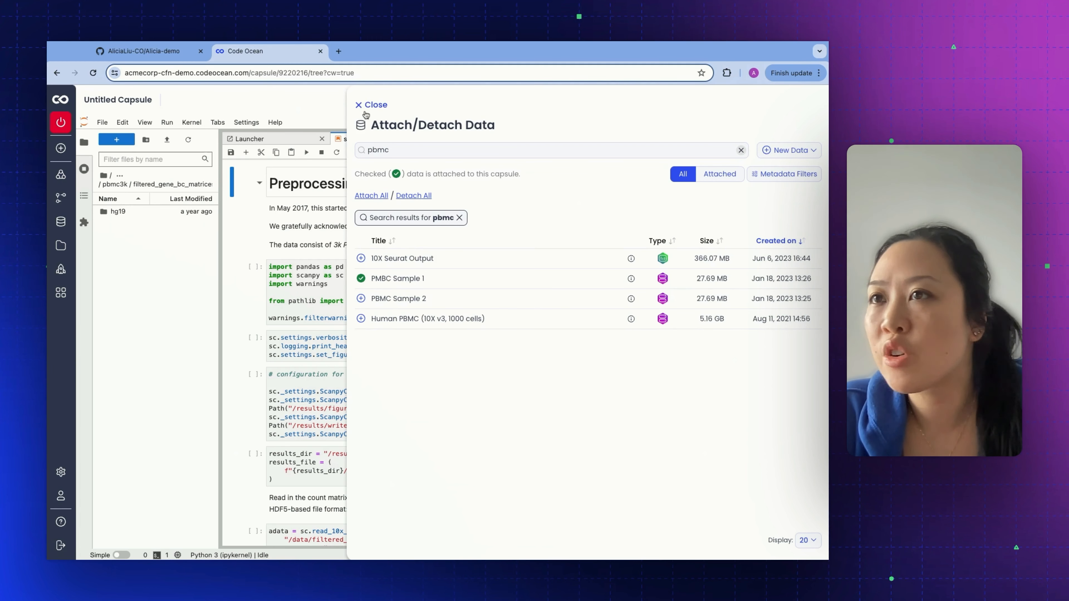
Step: Close the data panel and run the opening cells of the 3k PBMCs notebook
left_click(370, 104)
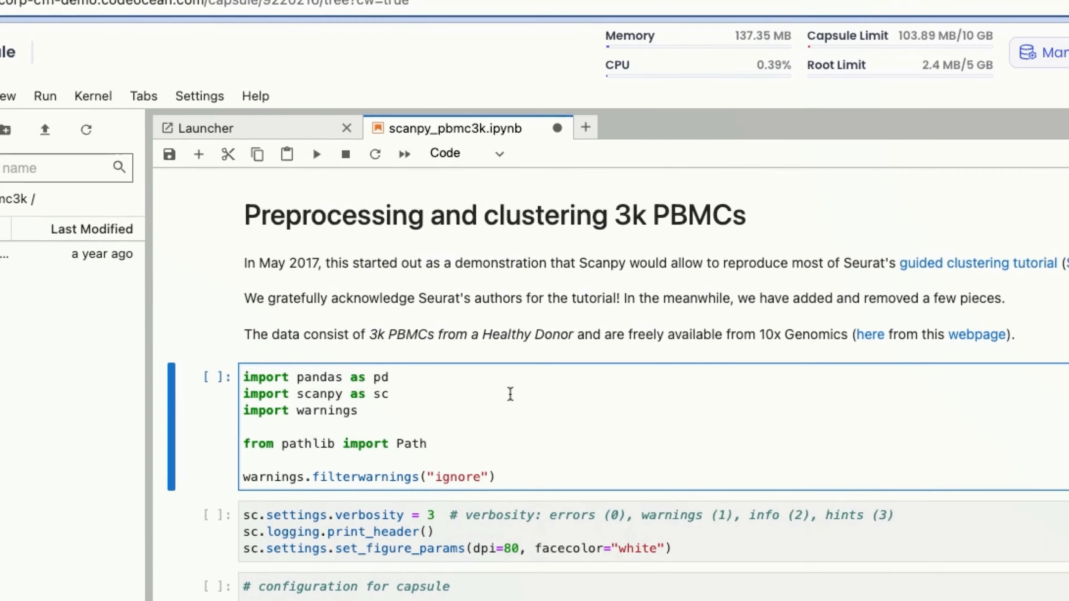
left_click(316, 154)
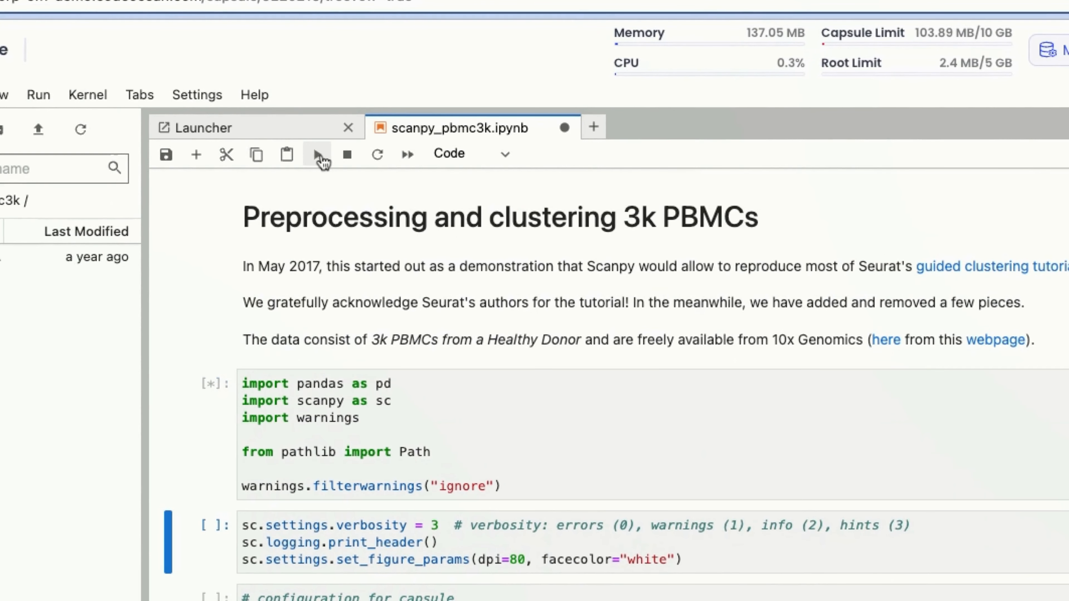
left_click(315, 154)
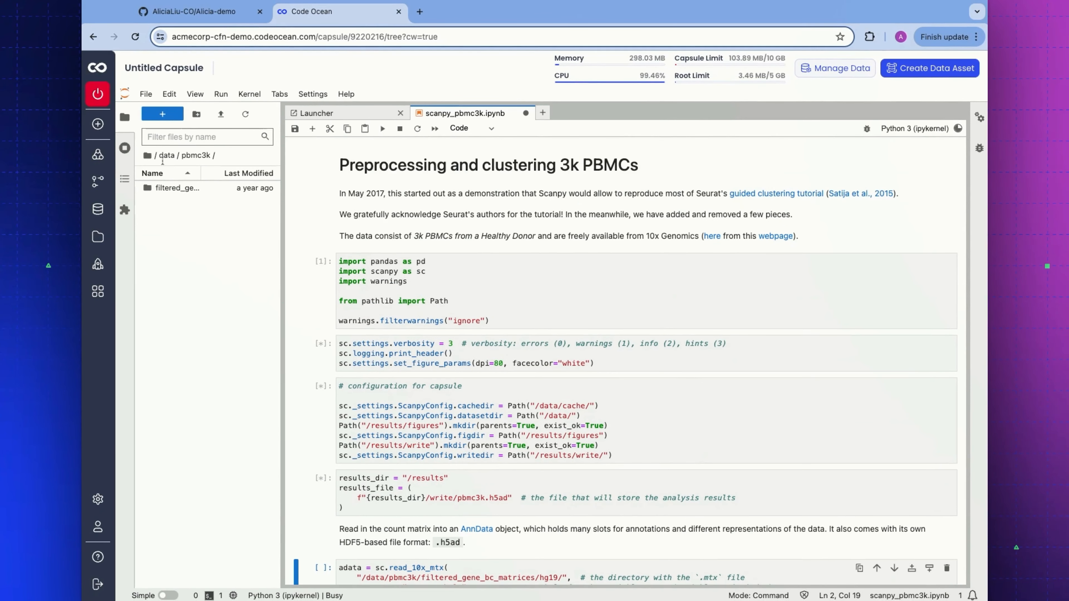
mouse_move(97, 94)
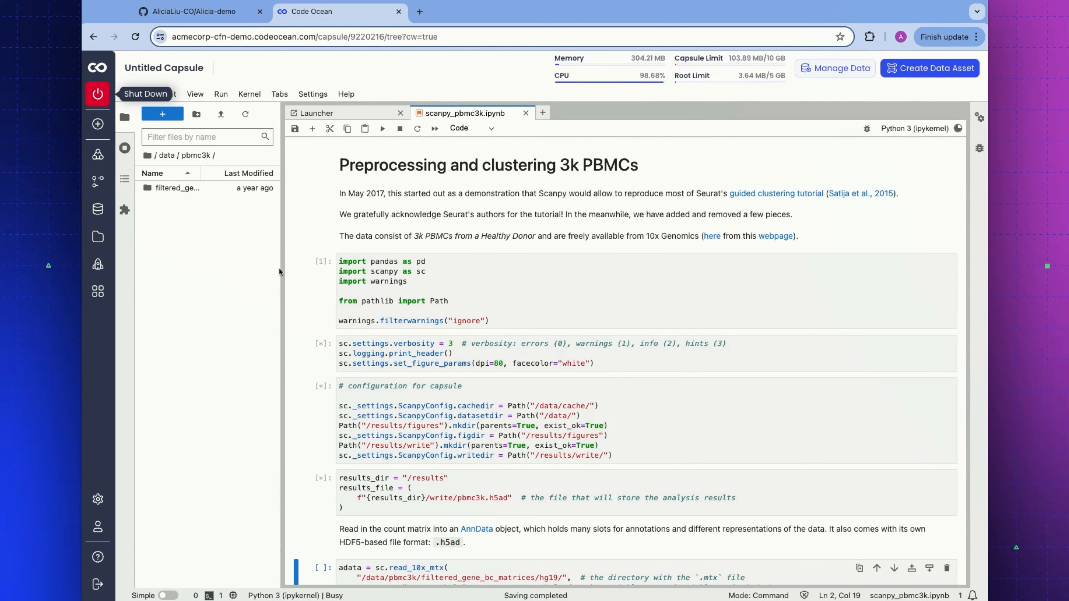
Step: Shut down the JupyterLab workstation session and confirm returning to the capsule
left_click(97, 94)
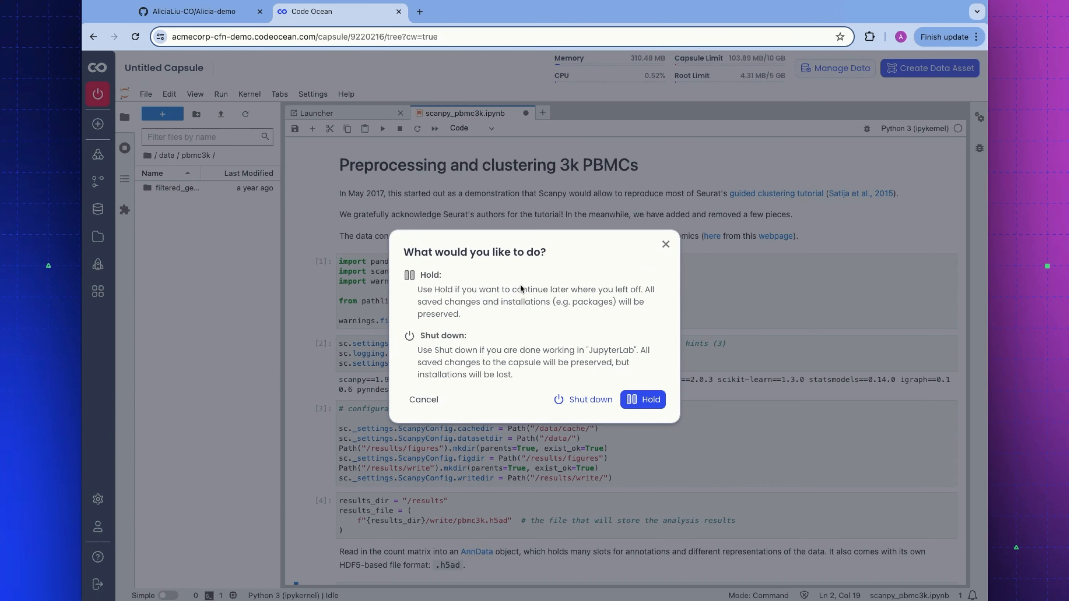
left_click(642, 400)
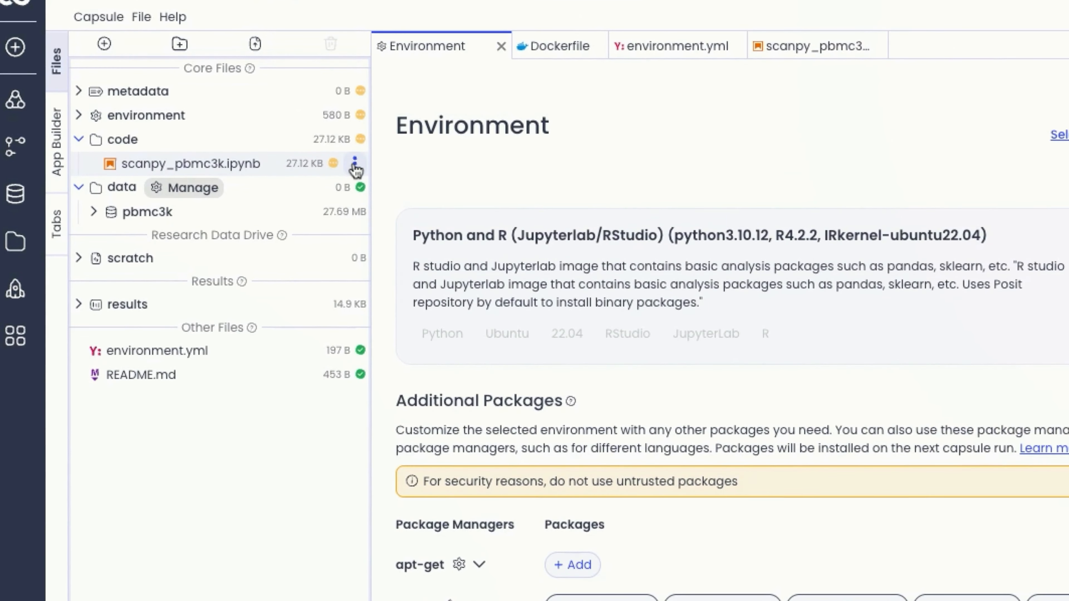
Step: Set scanpy_pbmc3k.ipynb as the capsule's file to run
left_click(355, 164)
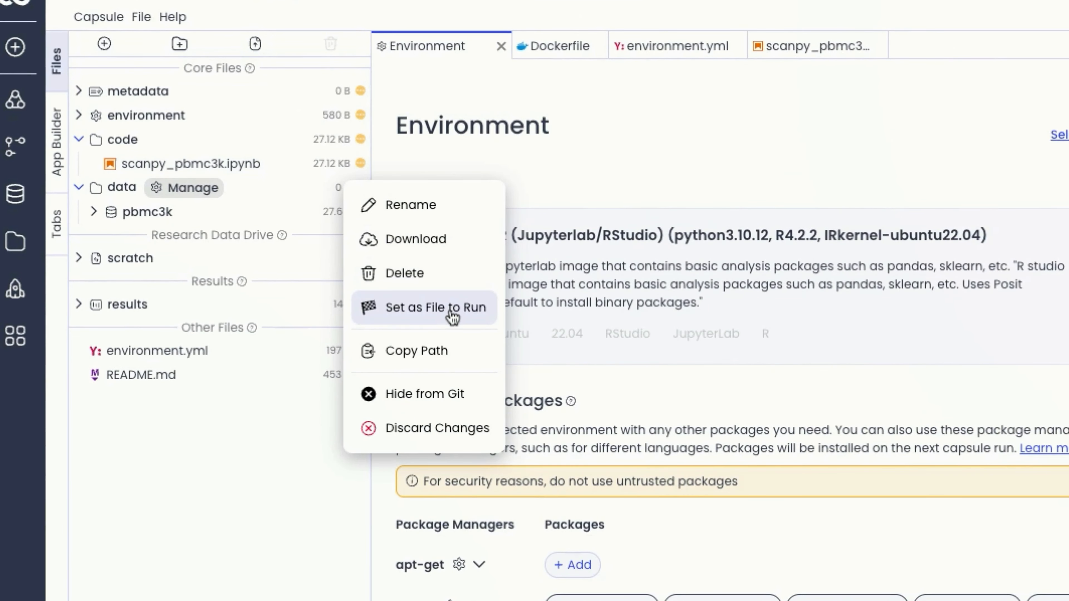
left_click(422, 308)
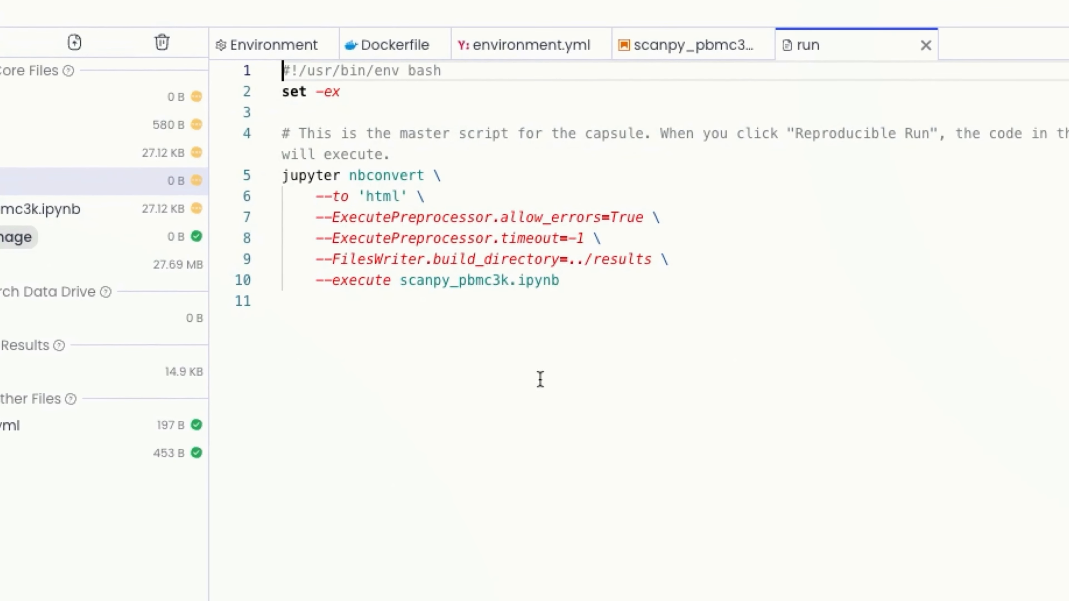
mouse_move(695, 230)
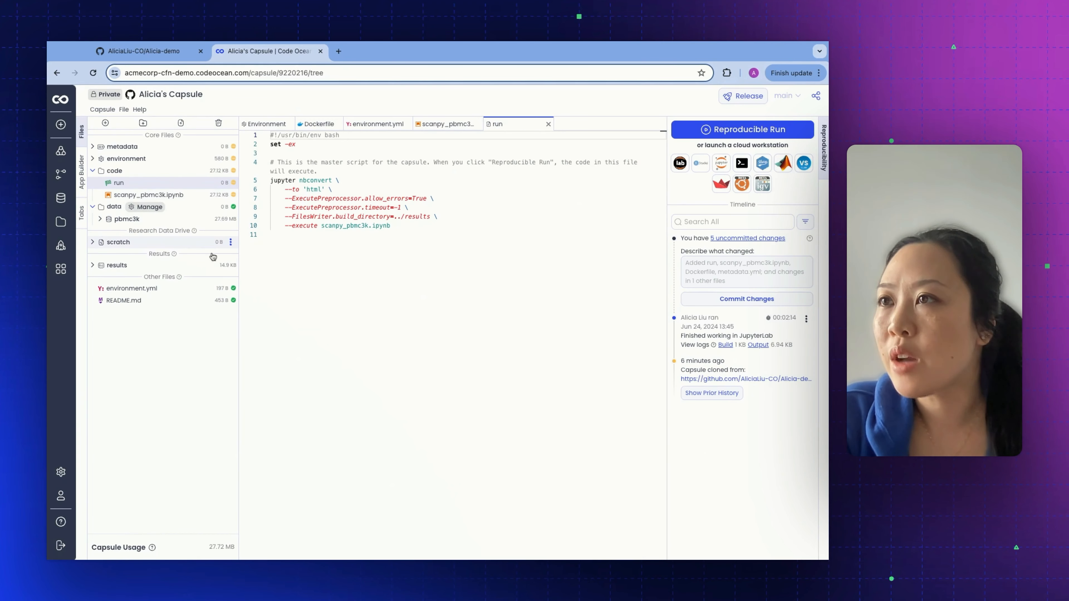
Step: Browse the attachable data list and close it, returning to the environment page
left_click(148, 207)
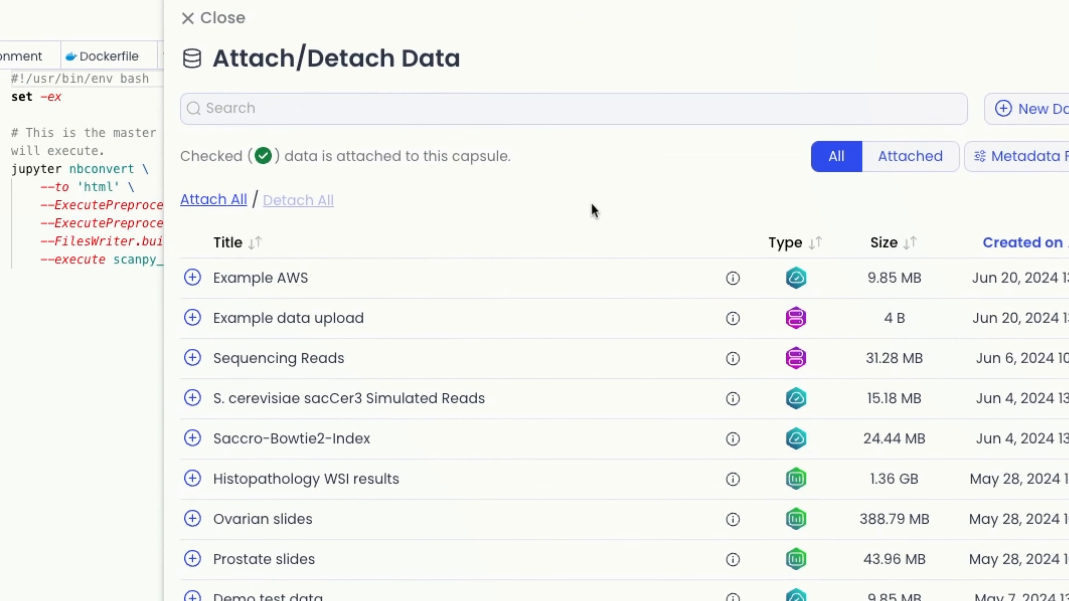
mouse_move(225, 19)
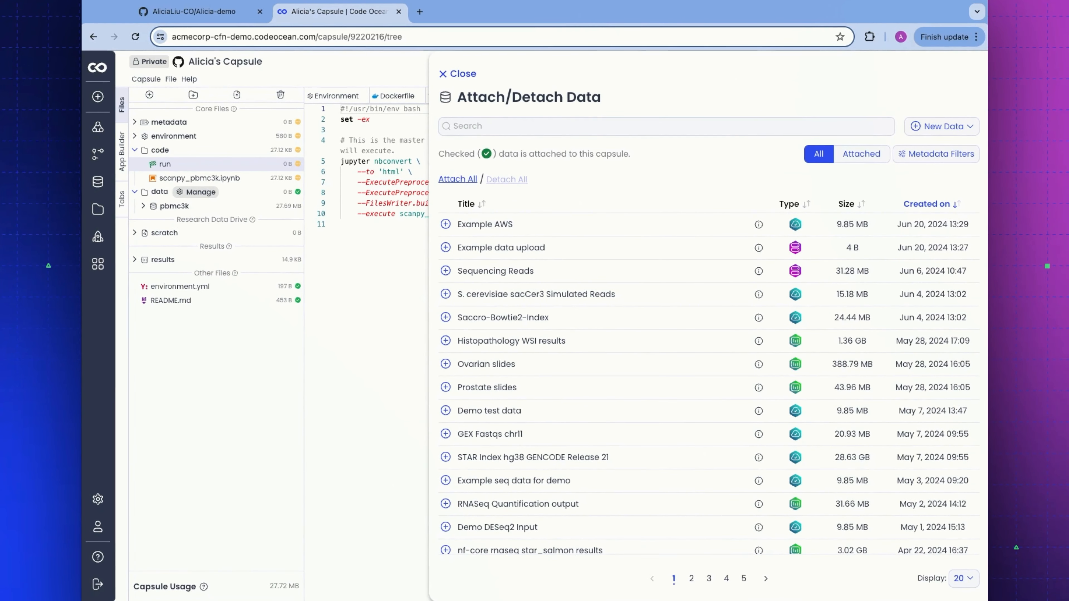
left_click(458, 73)
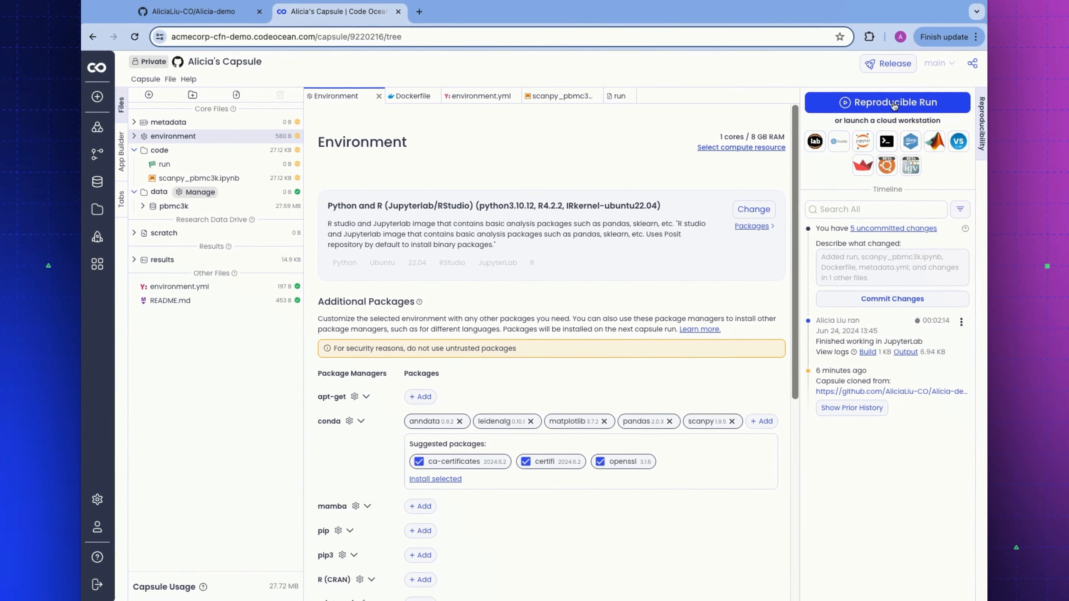
Step: Start a Reproducible Run and view umap.pdf from the run's figures folder in the Timeline
left_click(888, 102)
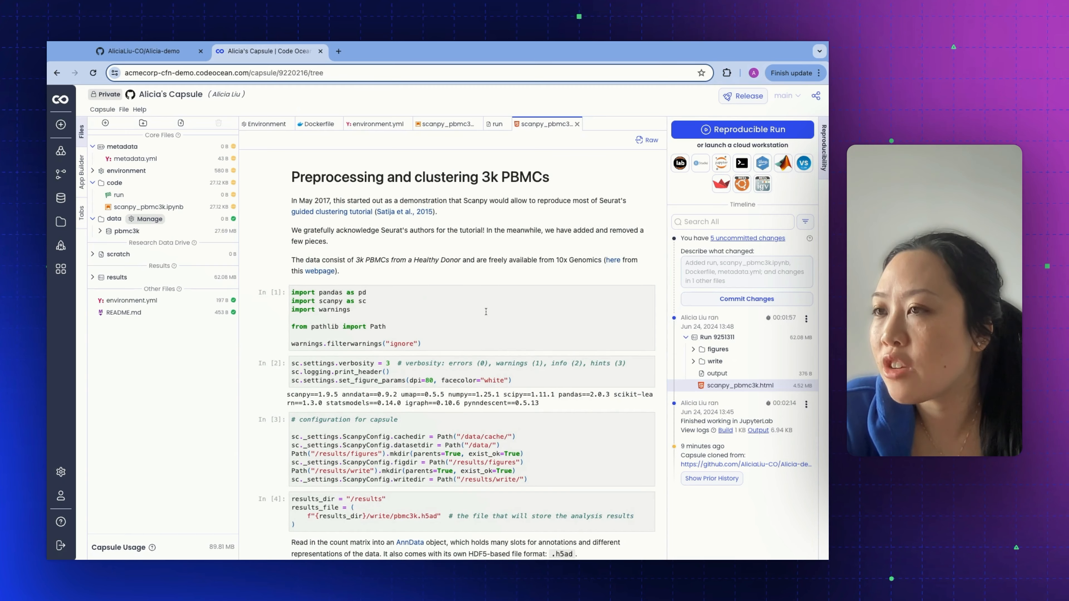
scroll("down", 3)
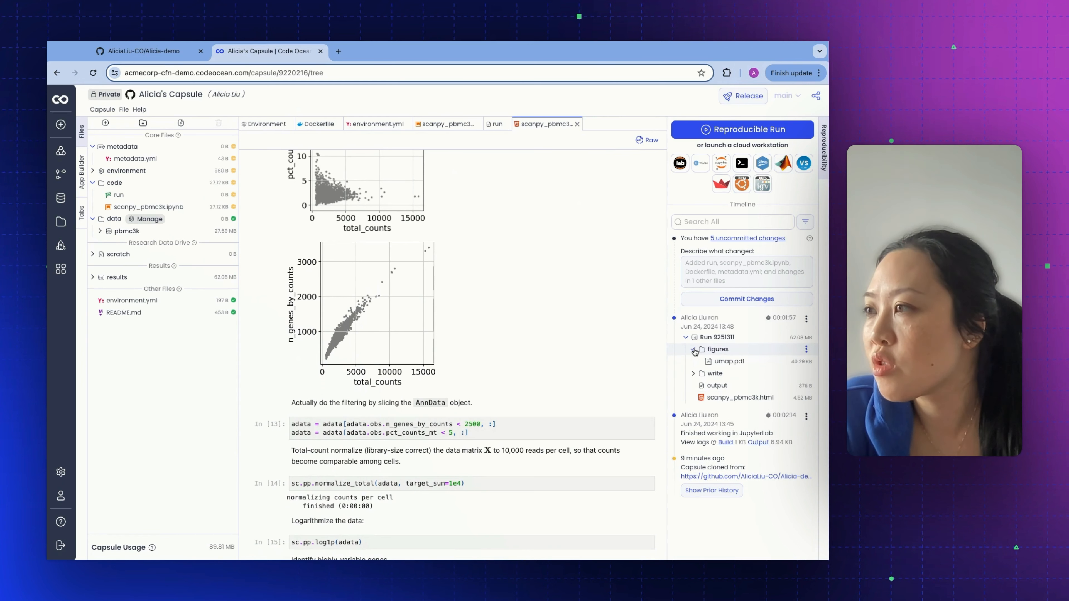
left_click(729, 361)
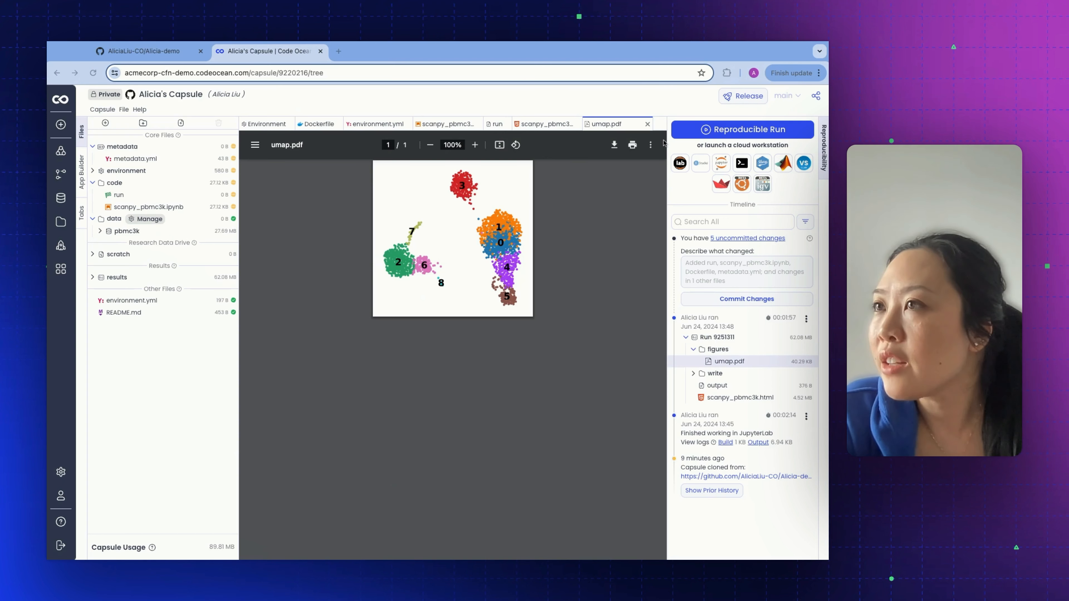
mouse_move(531, 365)
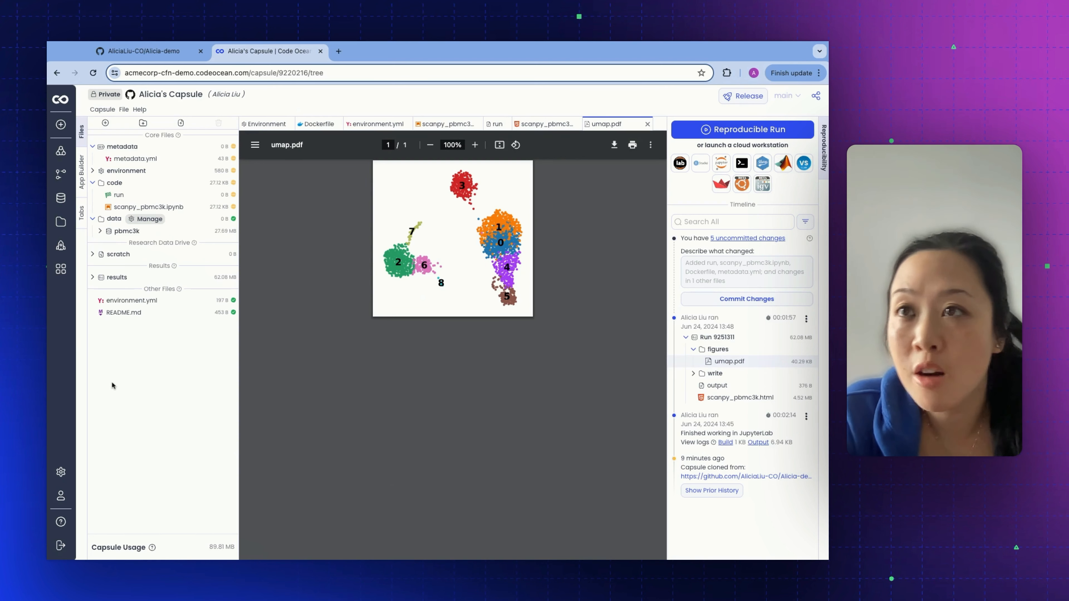
mouse_move(155, 390)
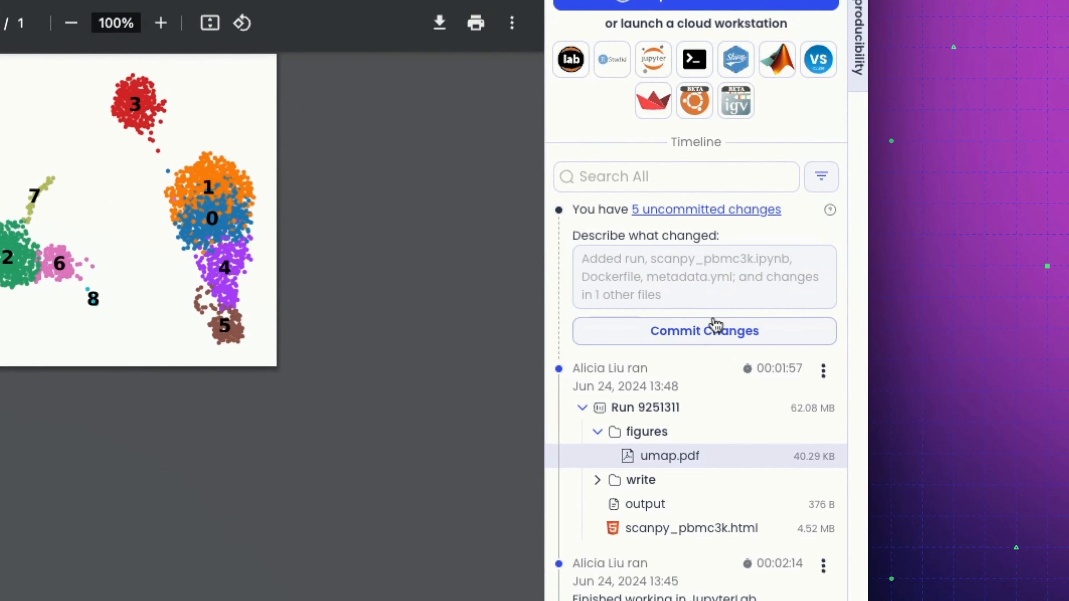
mouse_move(634, 364)
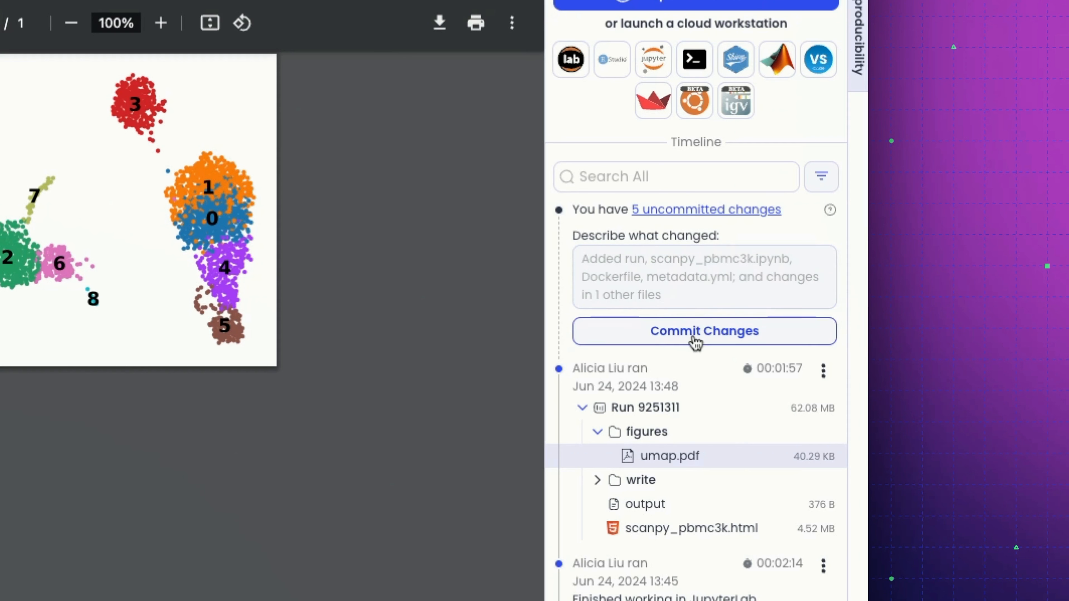
Step: Commit the five uncommitted changes with the default message describing the run and notebook
left_click(703, 331)
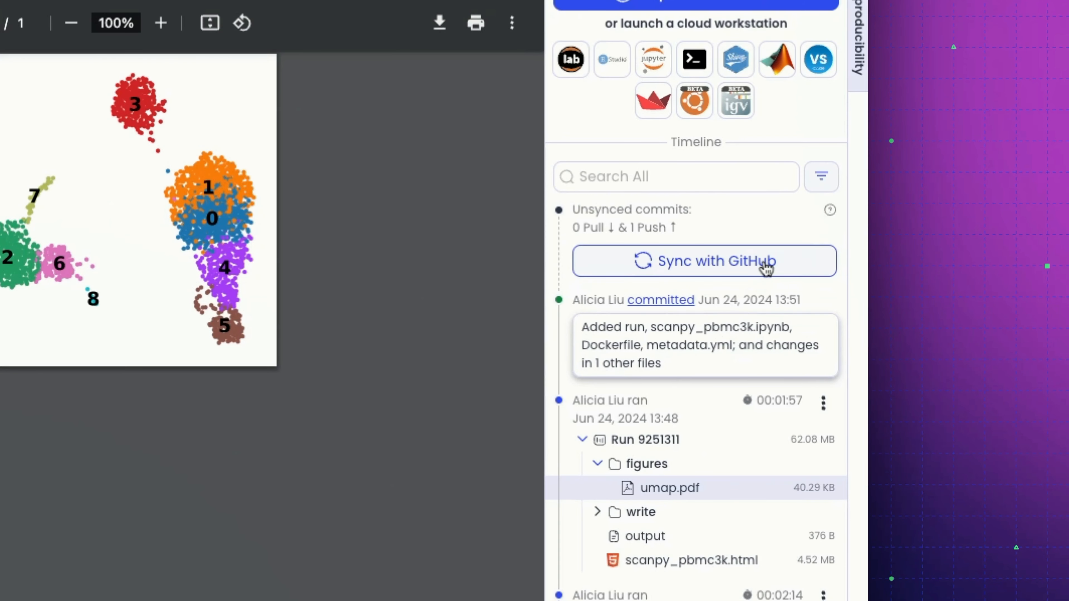
mouse_move(703, 280)
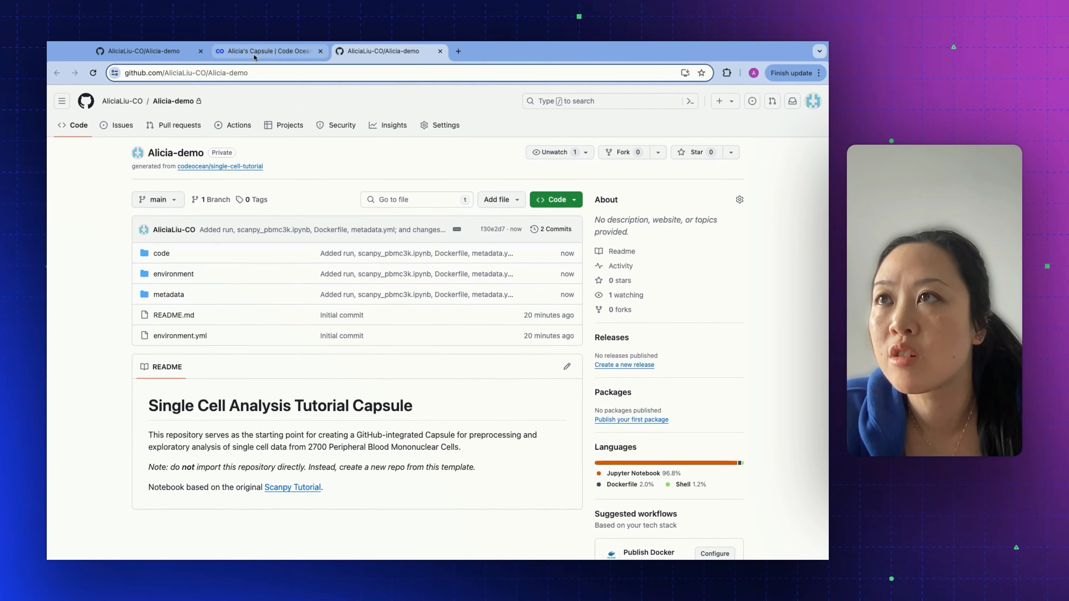
Step: Return from the Alicia-demo GitHub repository to the now-synced capsule in Code Ocean
left_click(267, 52)
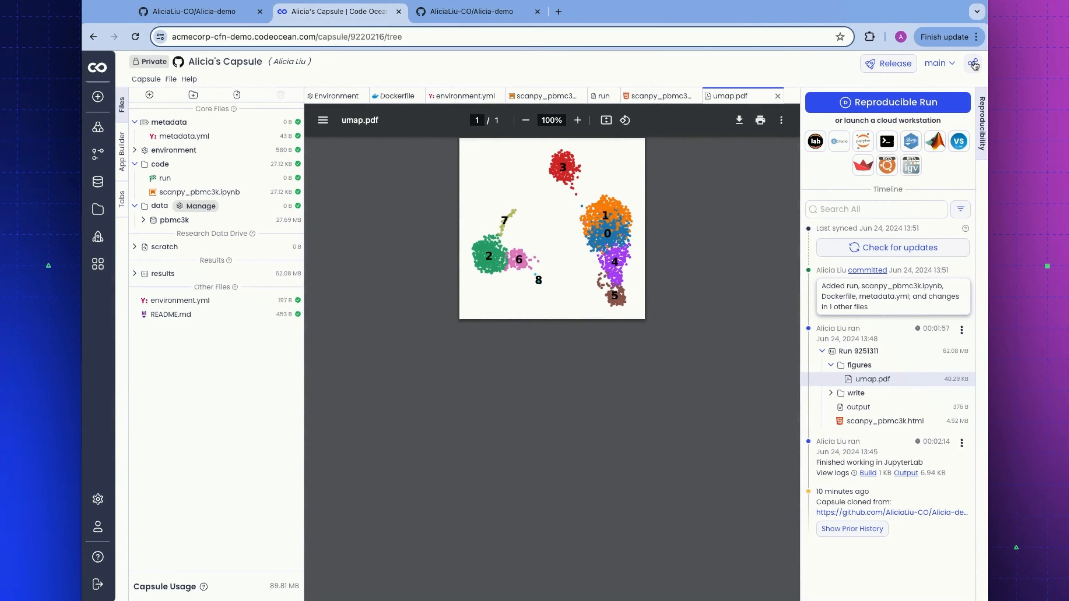
left_click(974, 63)
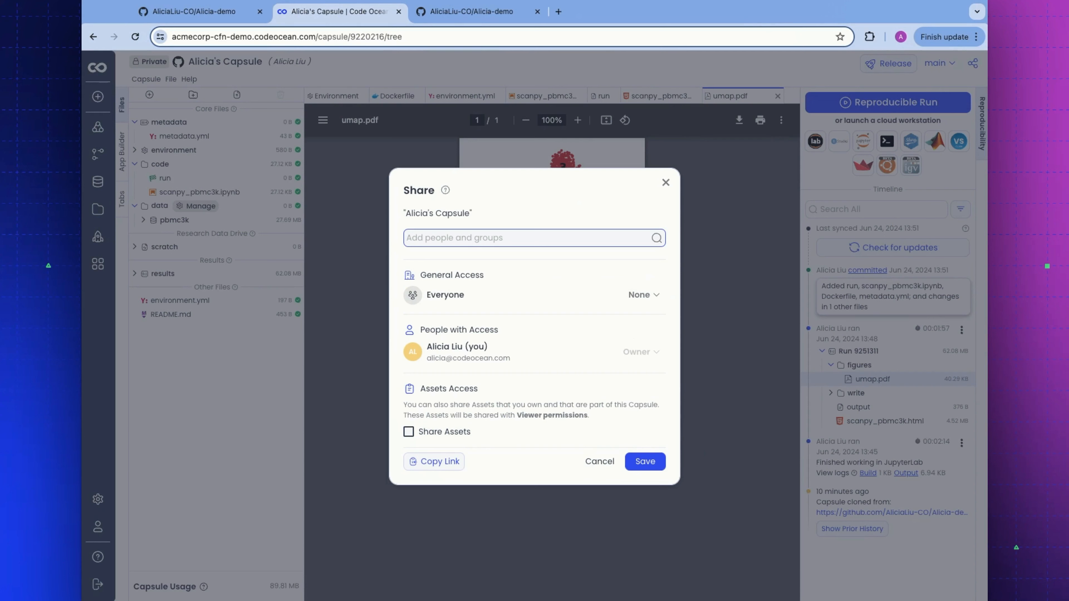
mouse_move(568, 307)
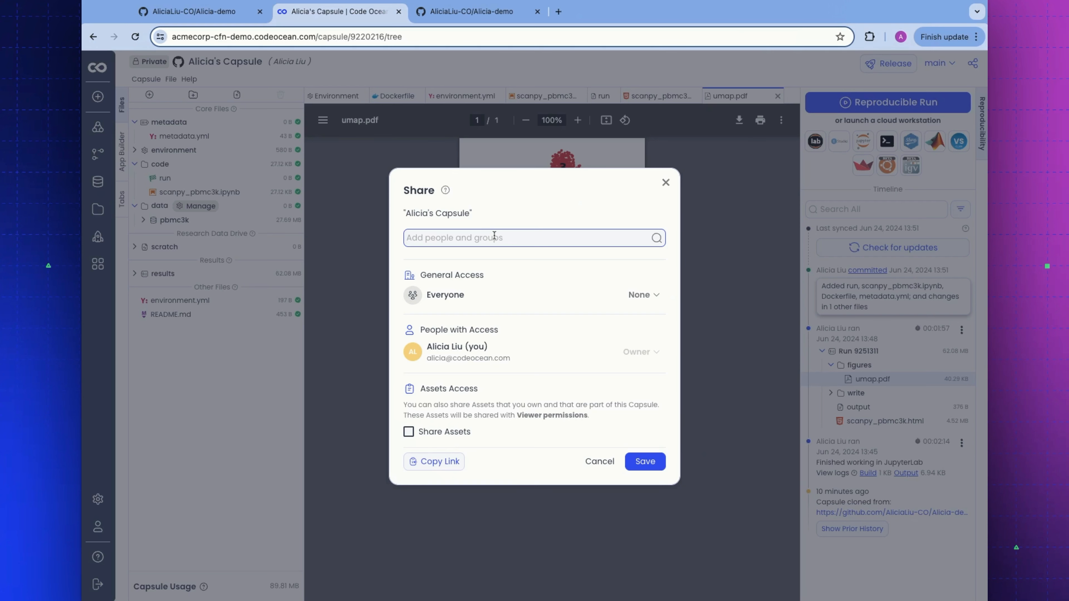
type("jake")
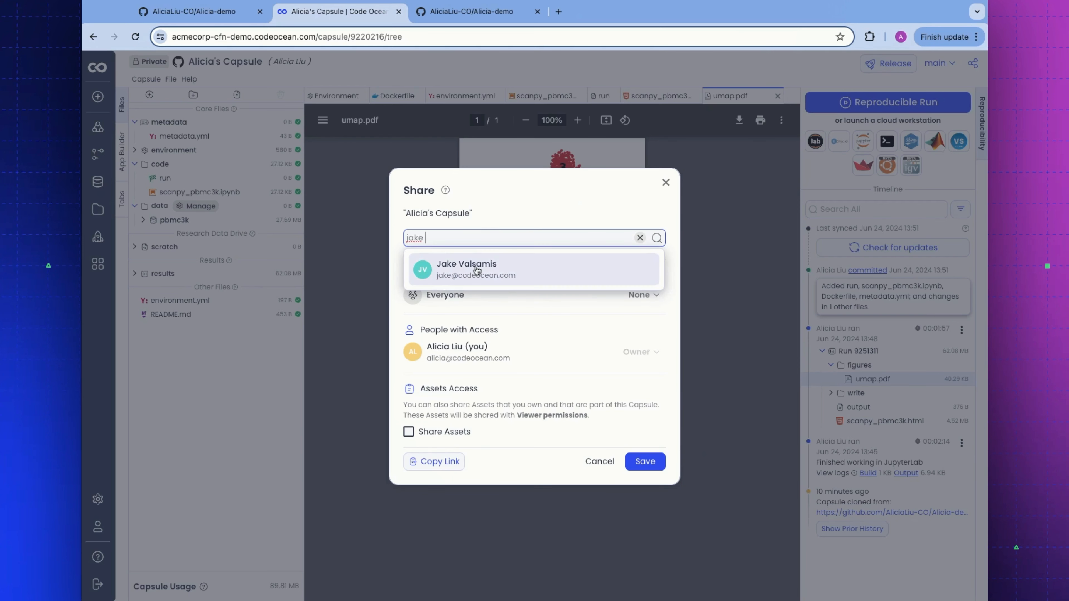
left_click(475, 270)
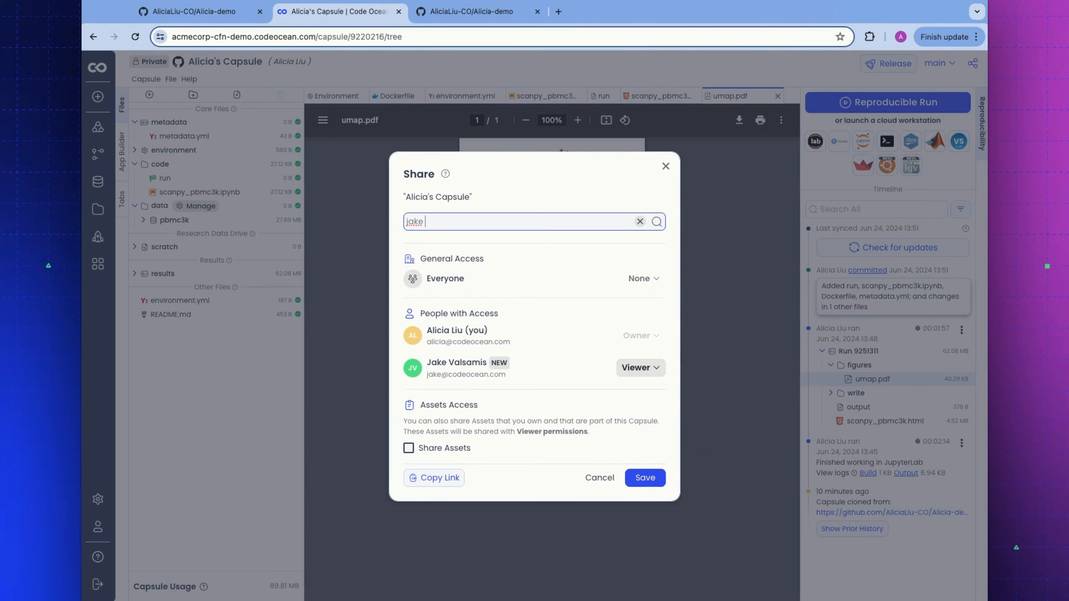
left_click(638, 368)
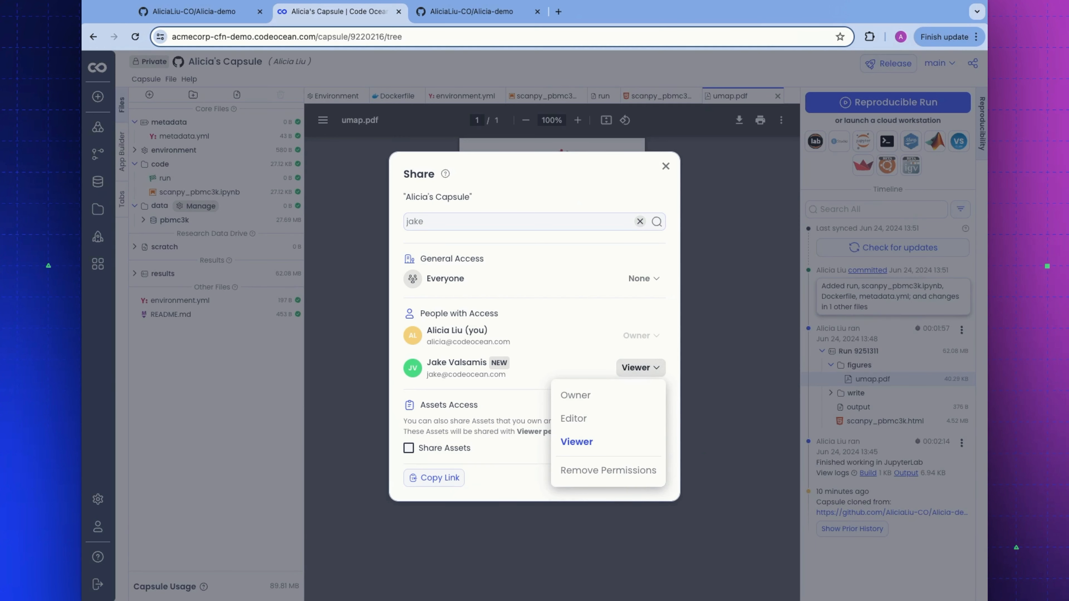
mouse_move(608, 395)
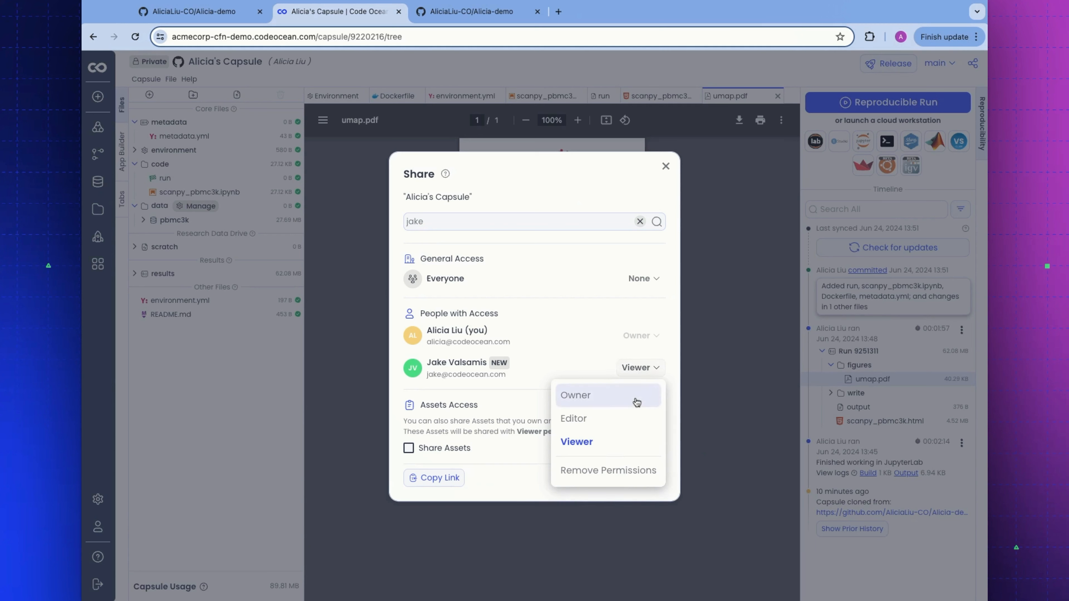
left_click(575, 396)
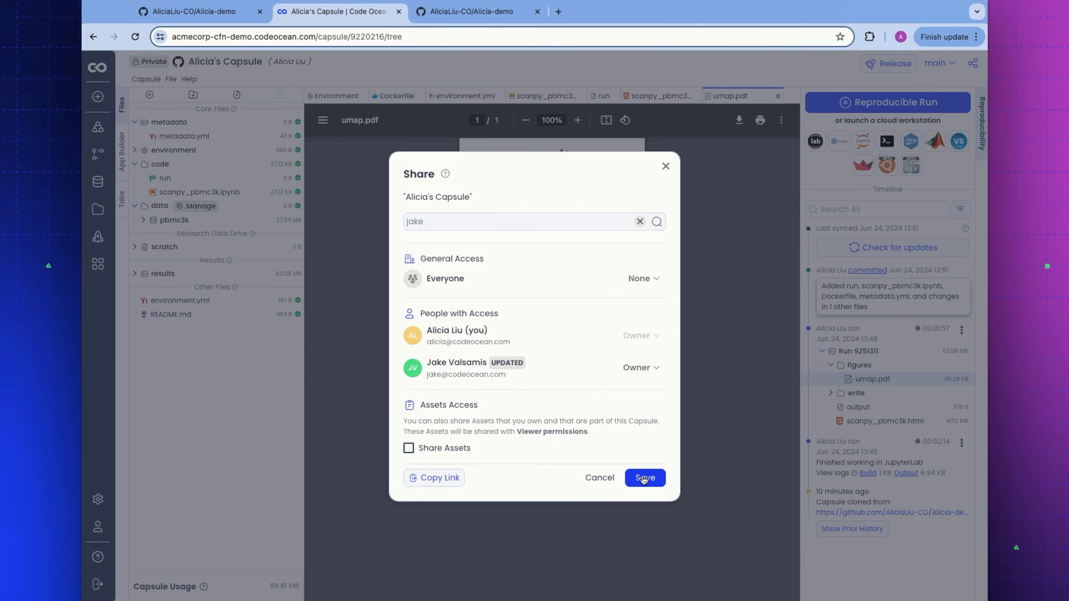
left_click(643, 477)
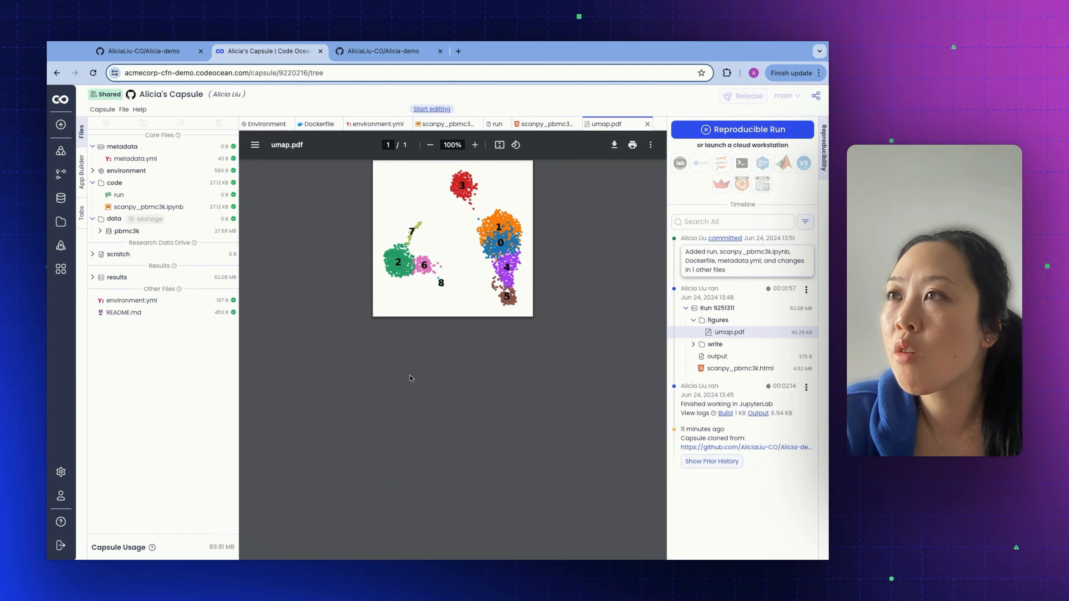
Step: Resume editing the shared capsule and release it as Version 1.0 via Release Capsule
left_click(431, 108)
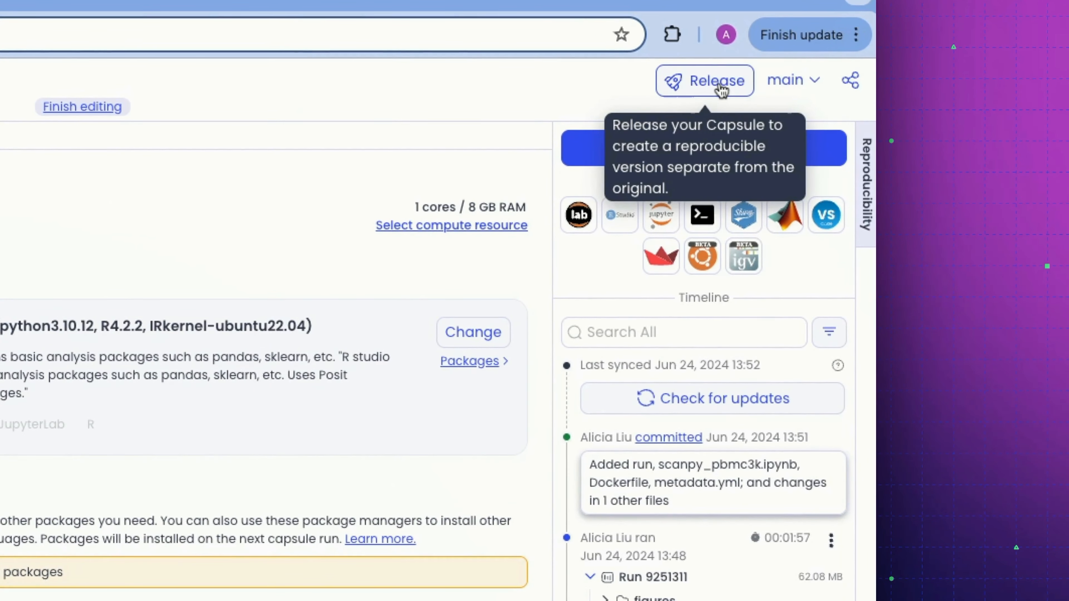
left_click(704, 80)
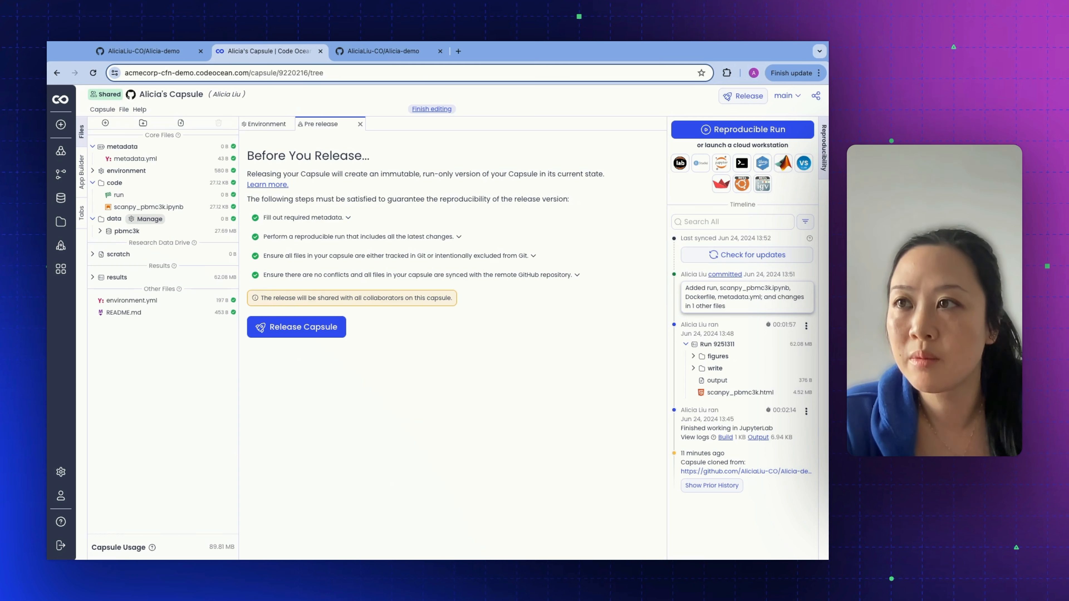
left_click(295, 327)
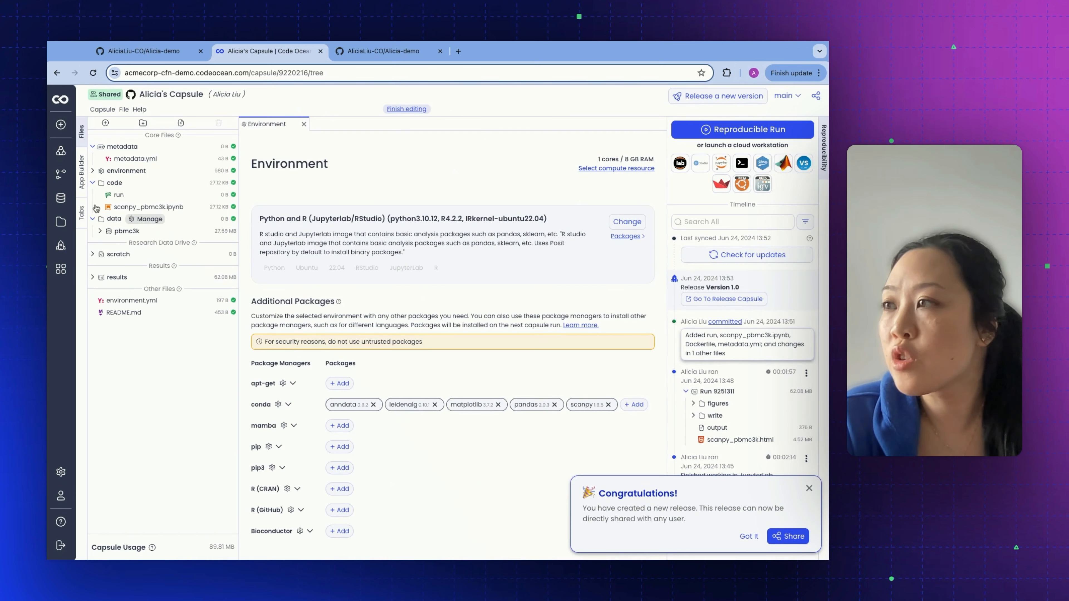
Step: Go to the released v1.0 capsule from the Version 1.0 Timeline entry
left_click(724, 299)
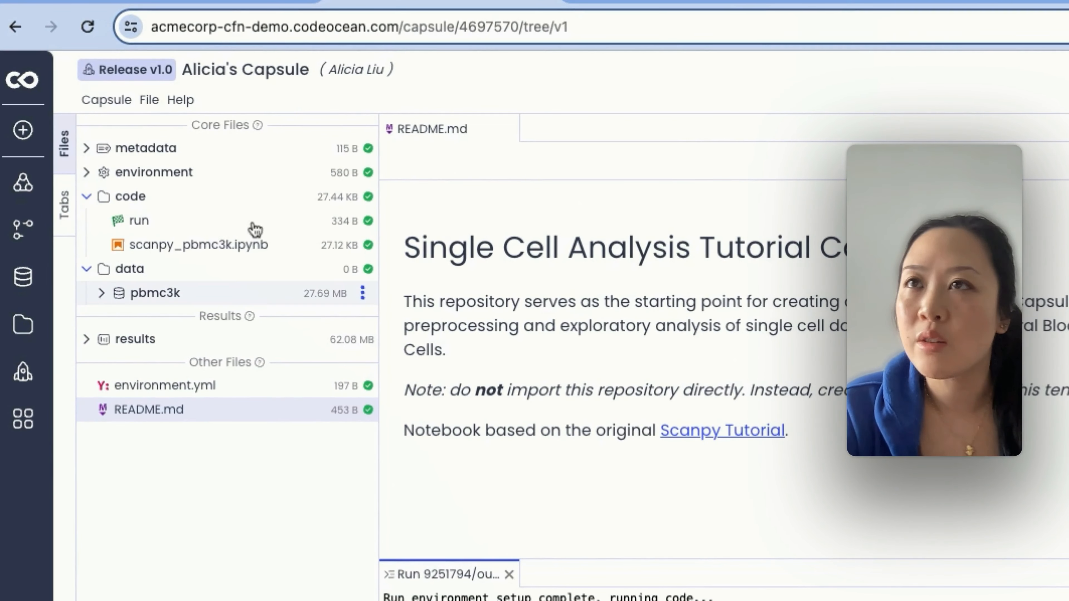
Step: Duplicate release v1.0 into a private 'Copy of Alicia's Capsule' and view its scanpy_pbmc3k notebook
left_click(105, 99)
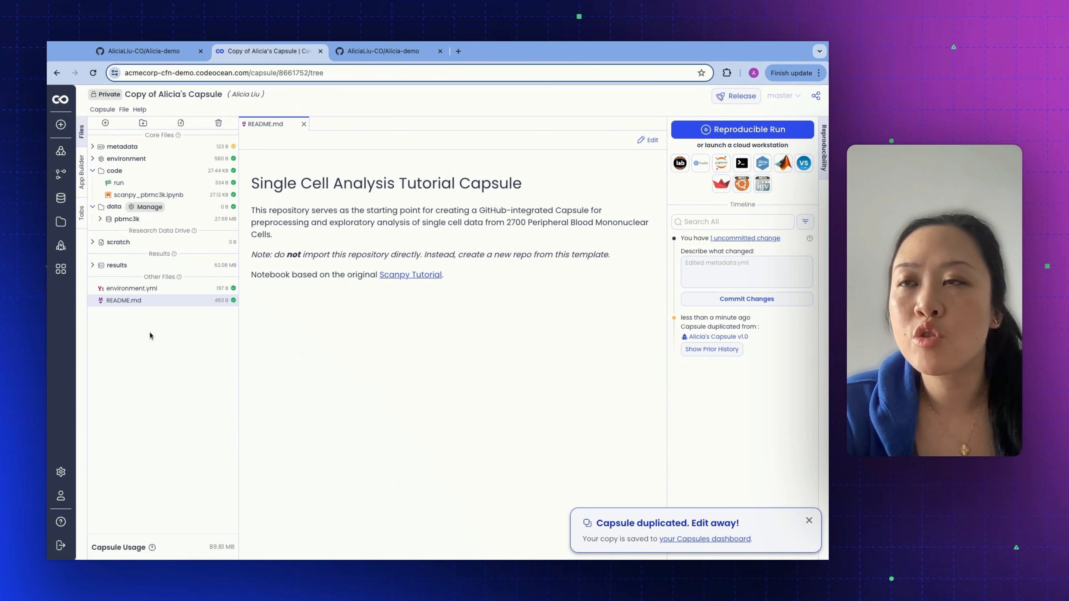
left_click(125, 158)
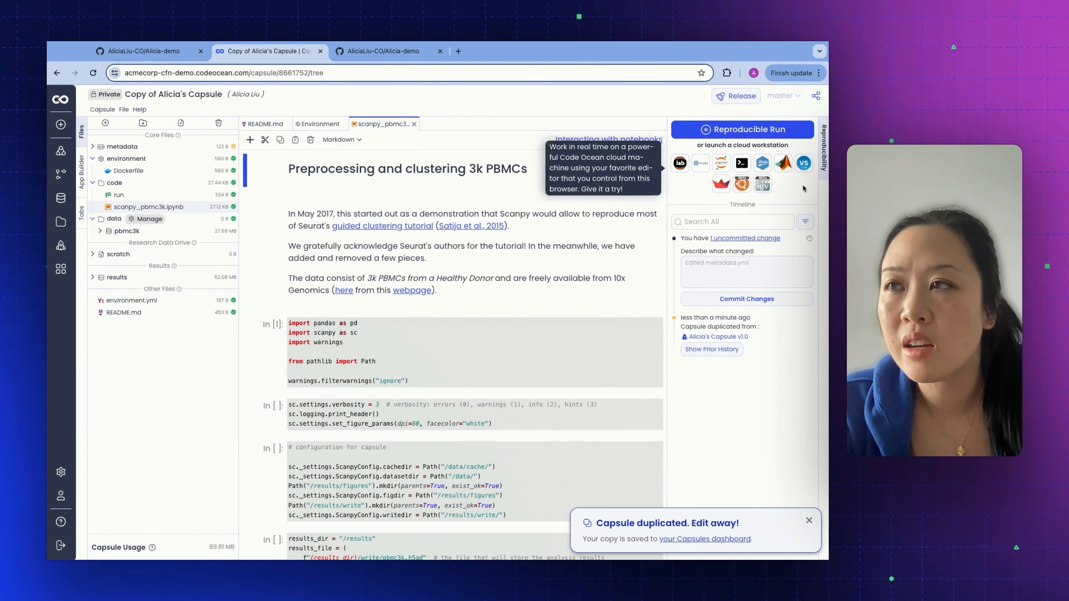
mouse_move(265, 378)
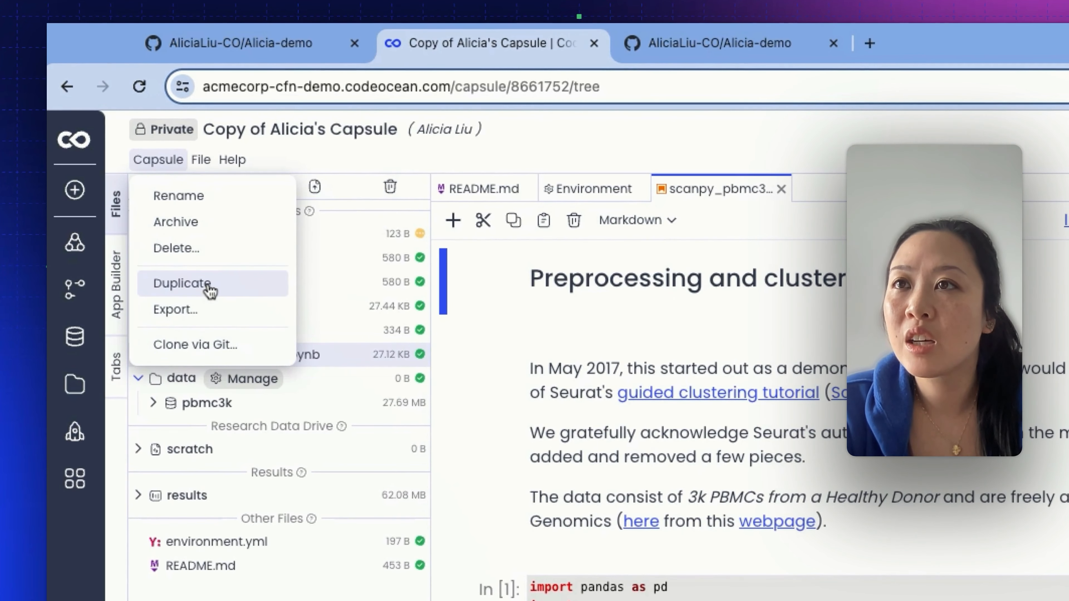
left_click(185, 283)
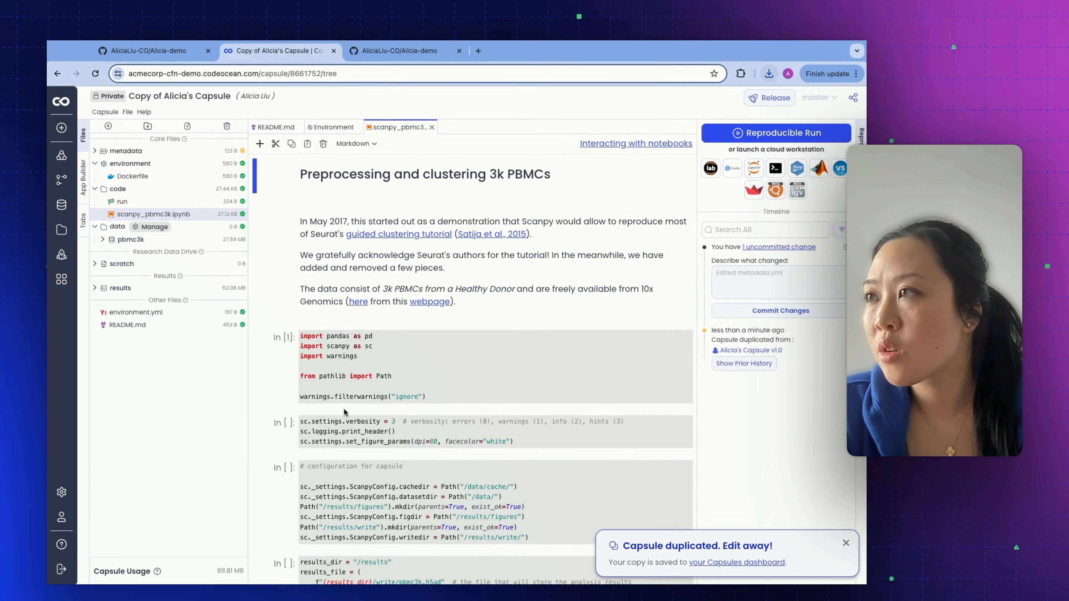